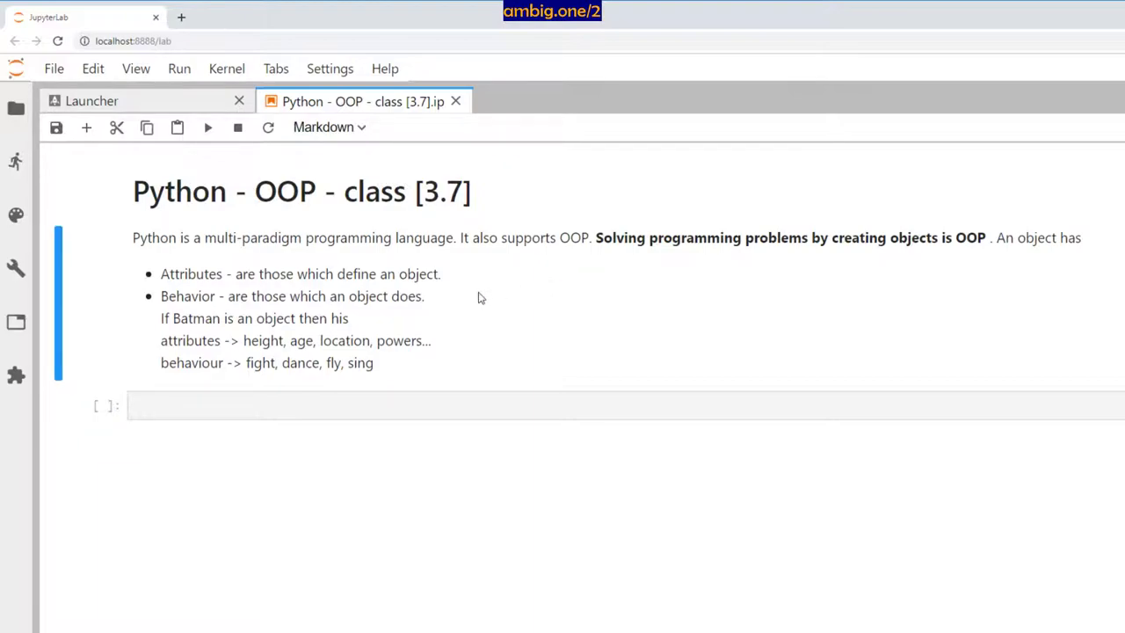
mouse_move(263, 315)
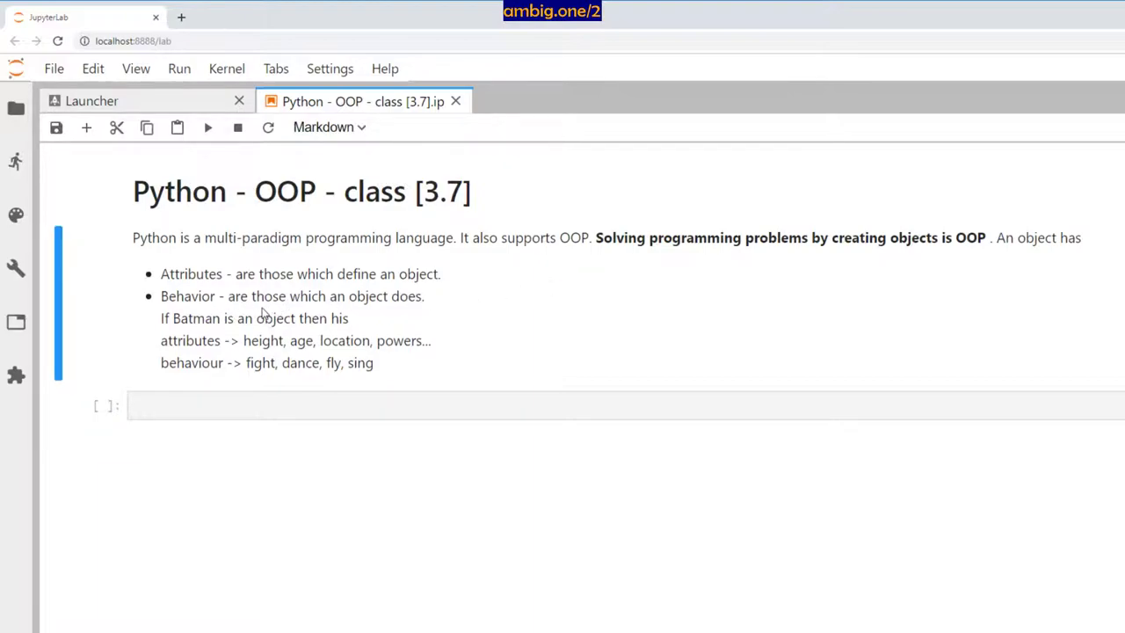
mouse_move(376, 318)
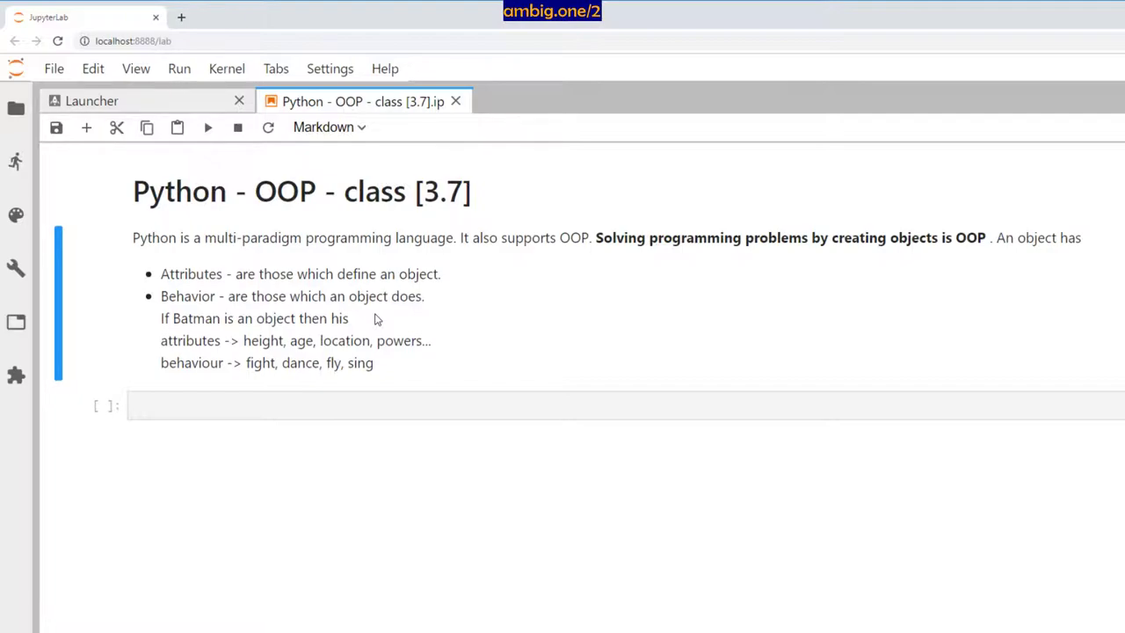
mouse_move(369, 350)
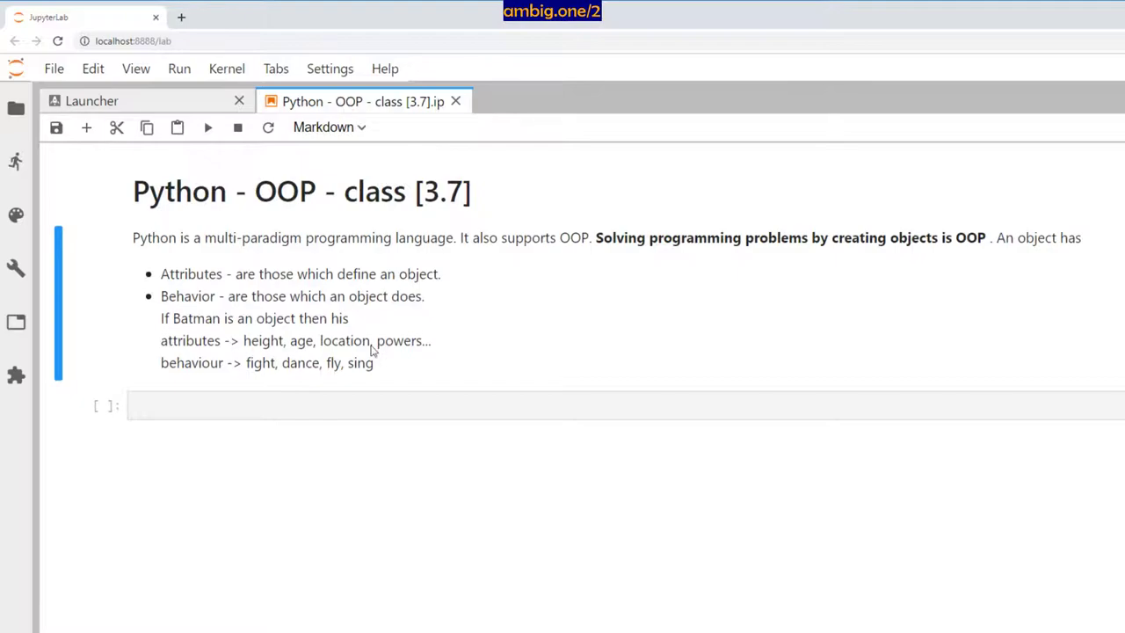
mouse_move(341, 362)
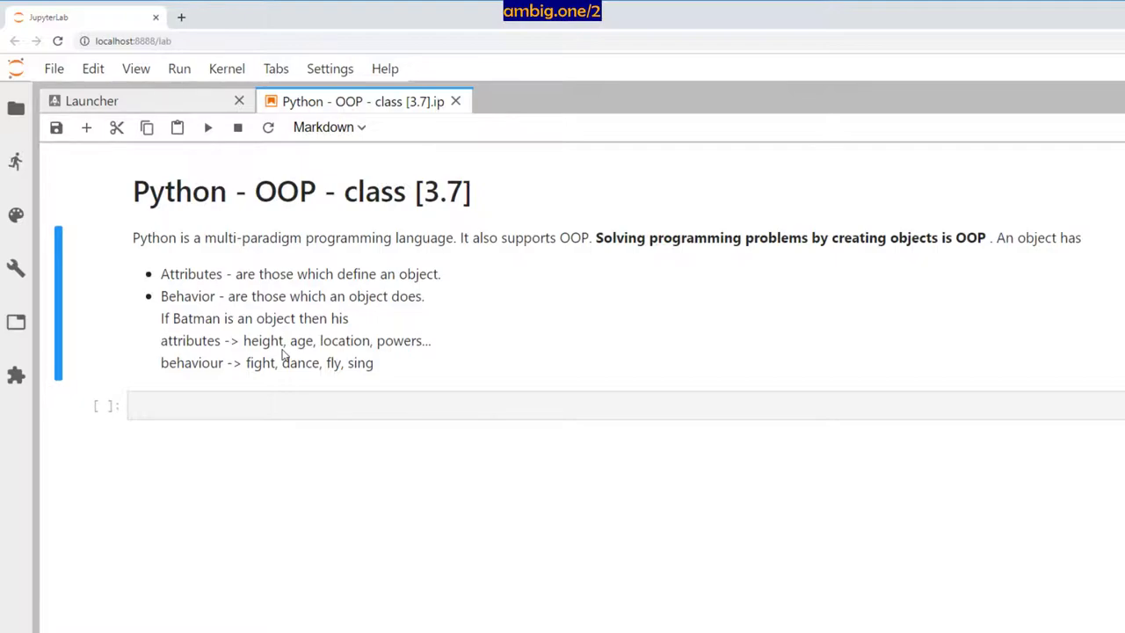
mouse_move(235, 375)
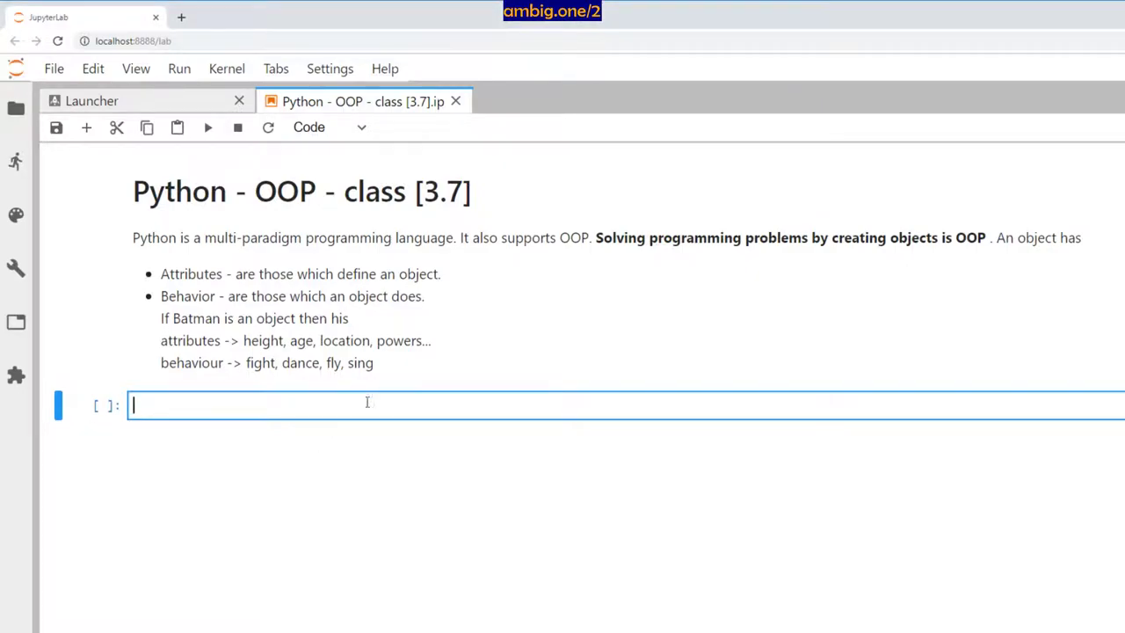
Add a Markdown sentence stating DRY (Don't Repeat Yourself) is Python OOP's primary focus
text(DRY - Don't Repeat Yourself is the primary focus in python OOP, which emphasises on making the code reusable.)
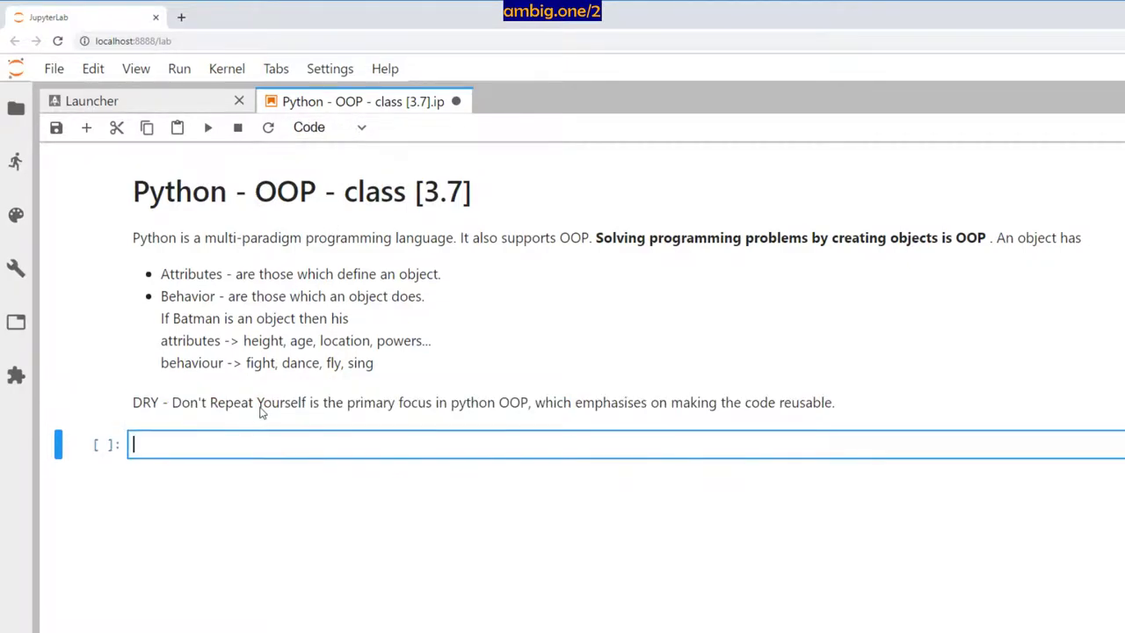
mouse_move(641, 426)
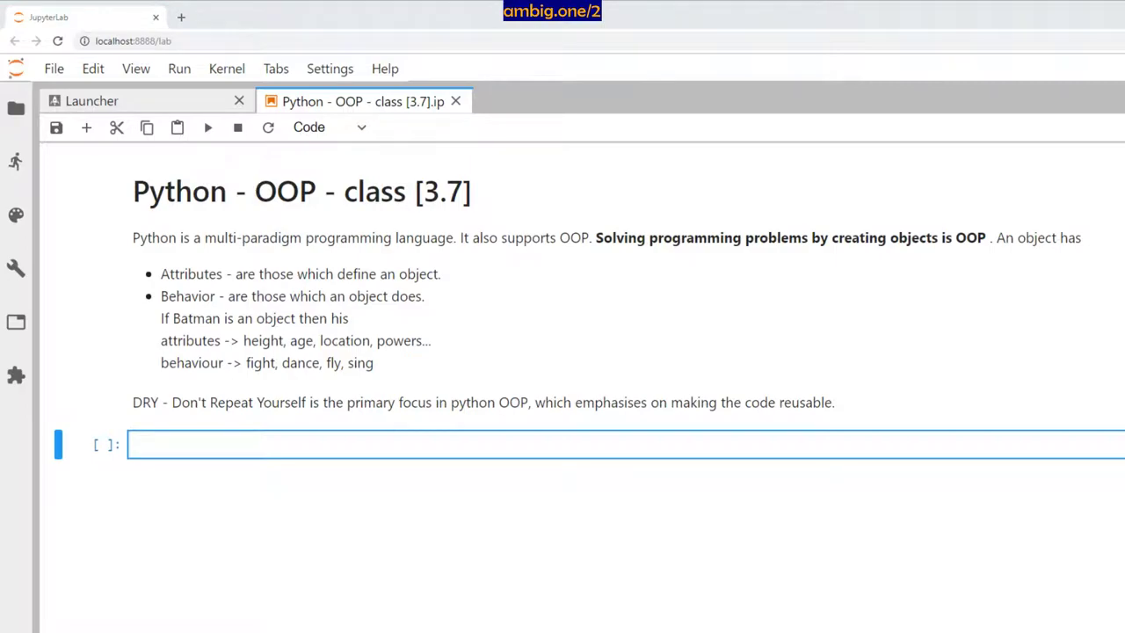
mouse_move(255, 447)
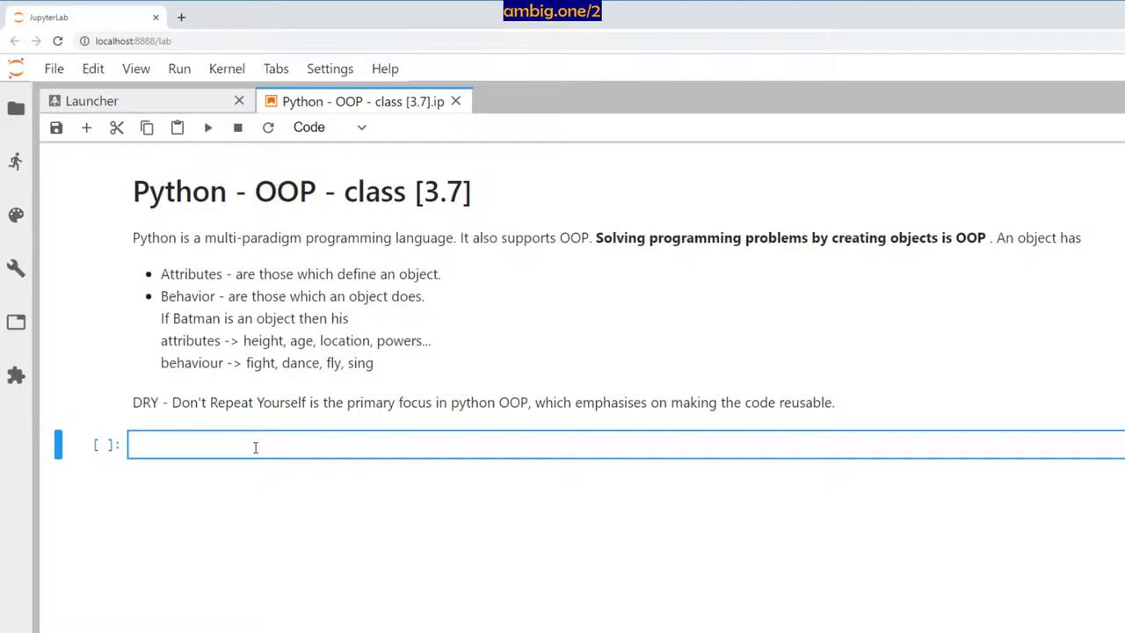
Write class JL with a commented team = "Justice League" attribute and __init__(self,name,power) header
text(class JL)
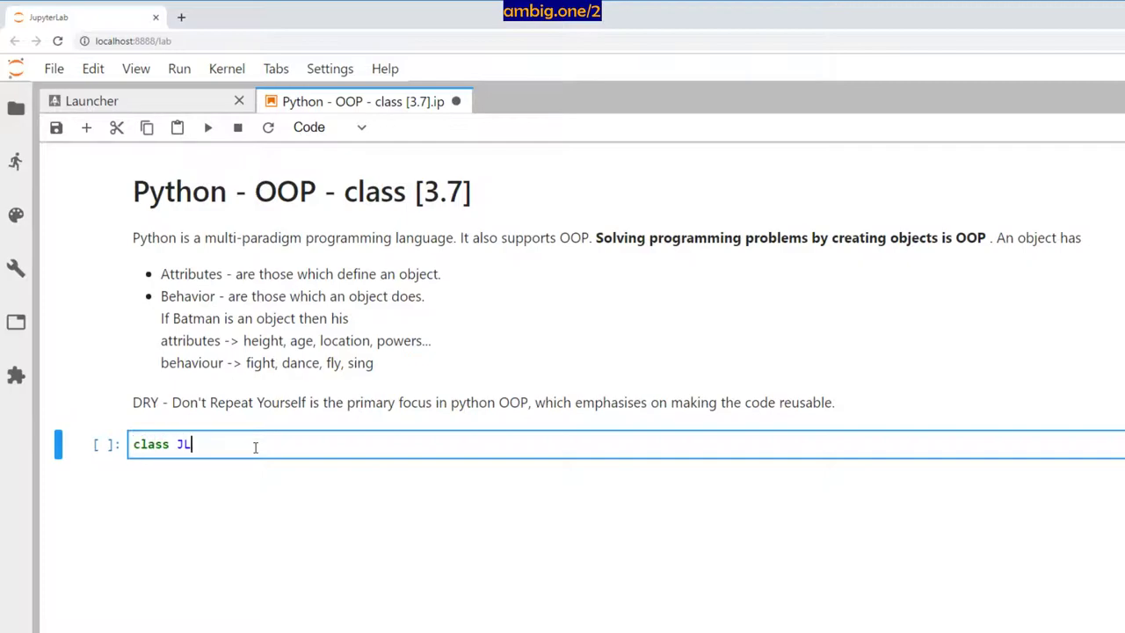
text(:)
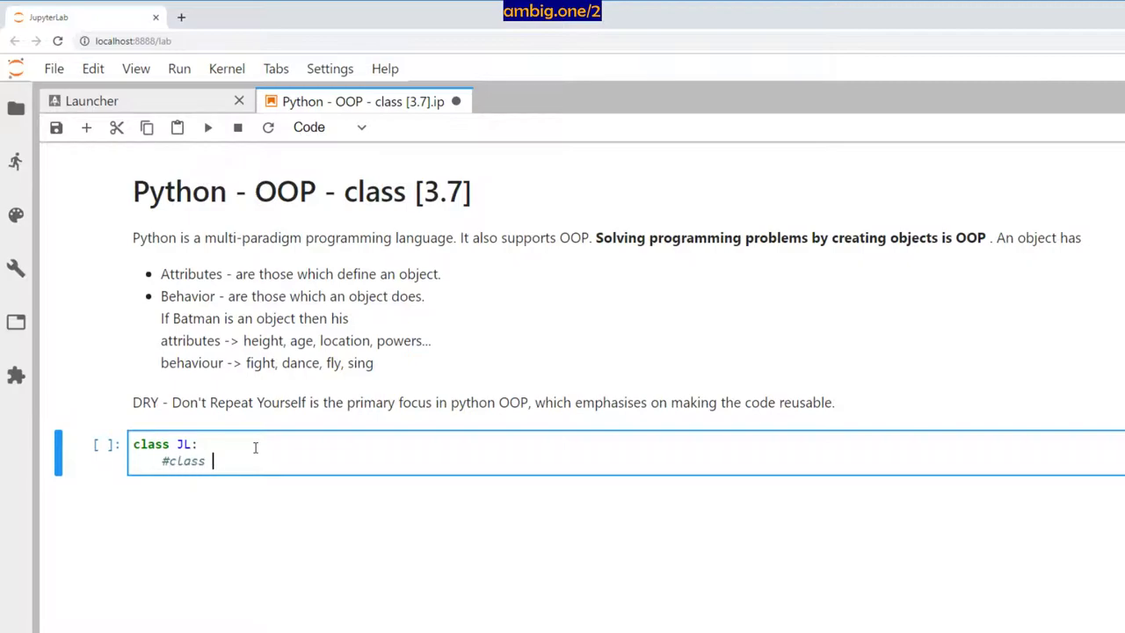
text(attribute)
text(team=)
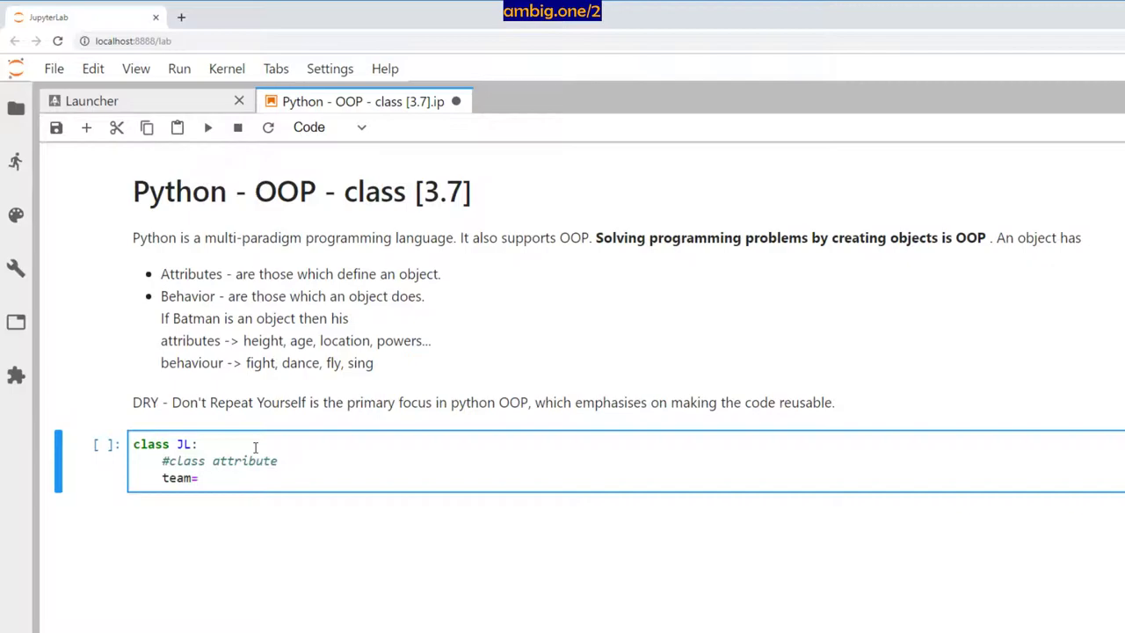
text("J)
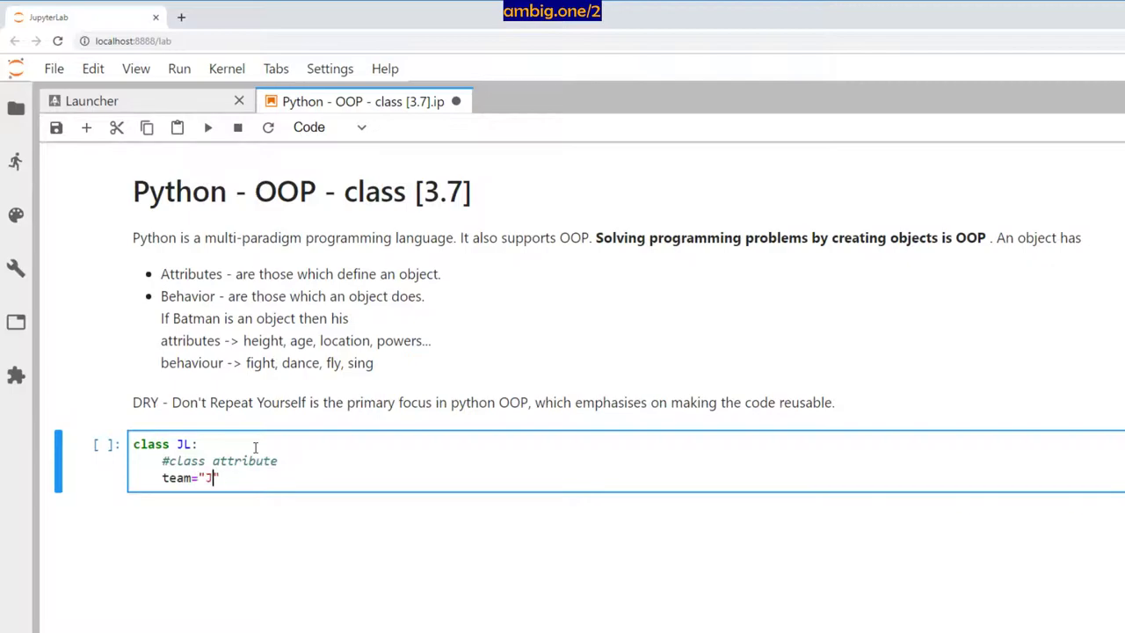
text(ustice Leag)
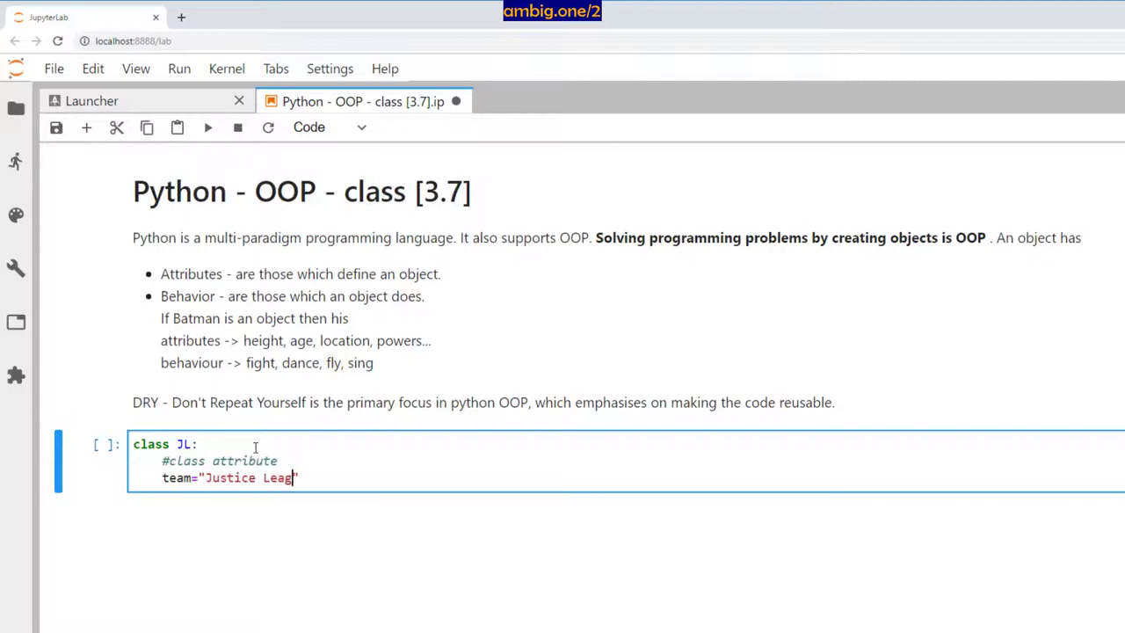
text(ue)
text(# insta)
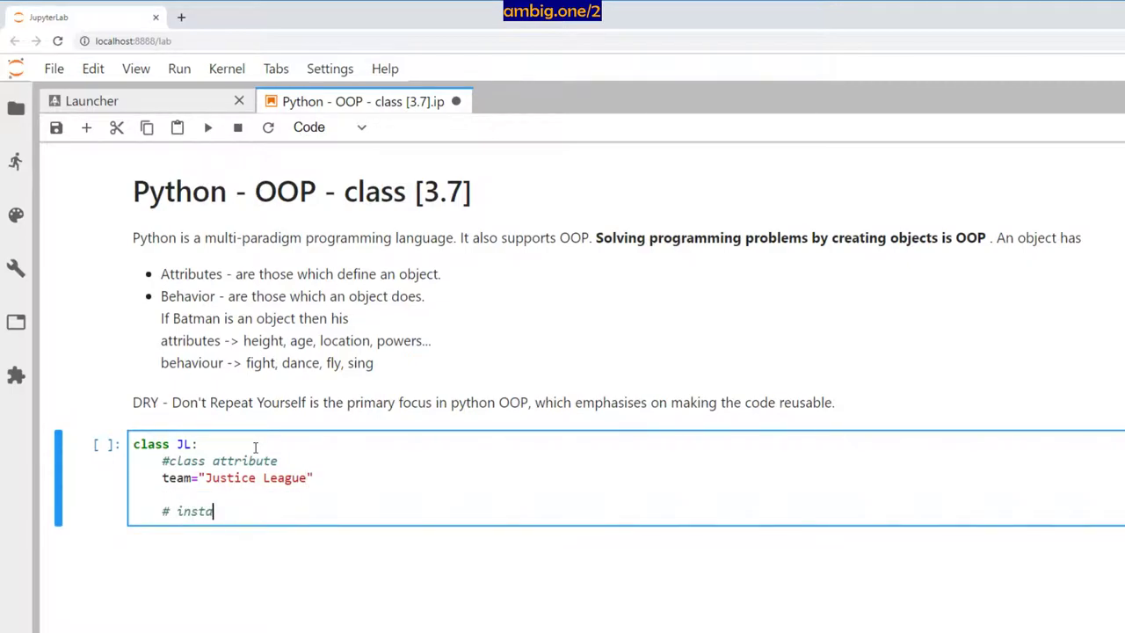
text(nce attri)
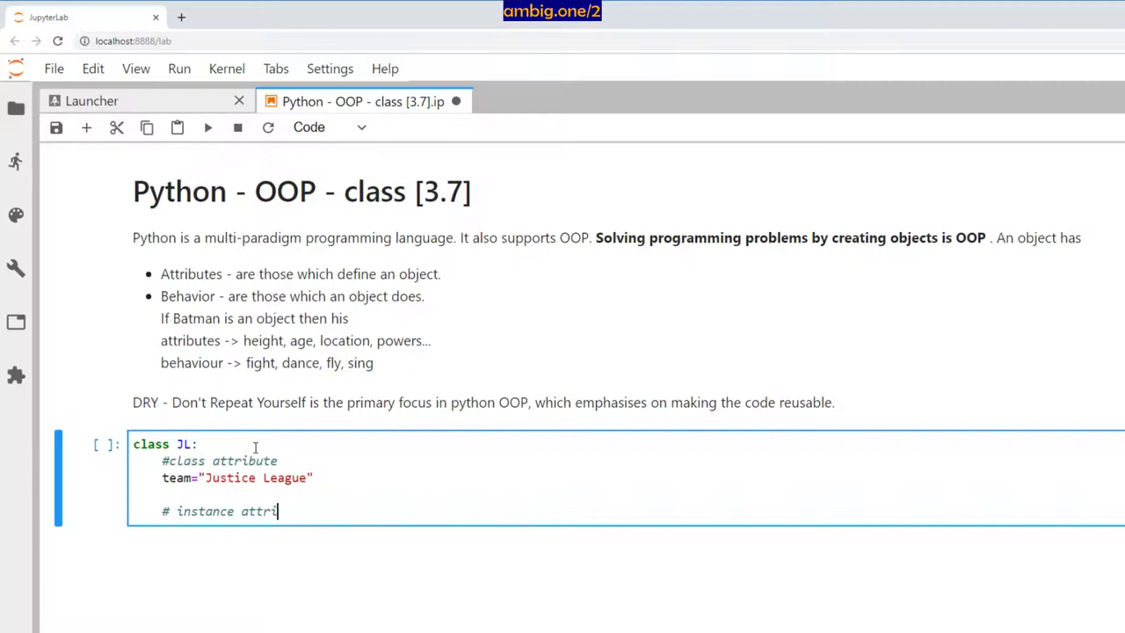
text(bute)
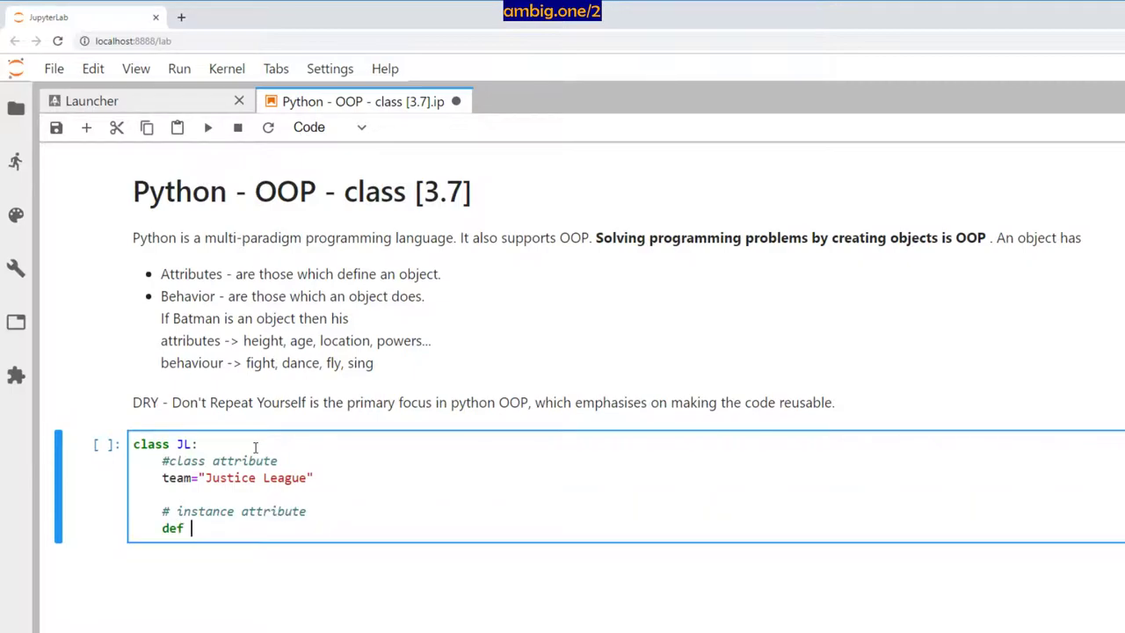
text(__init__)
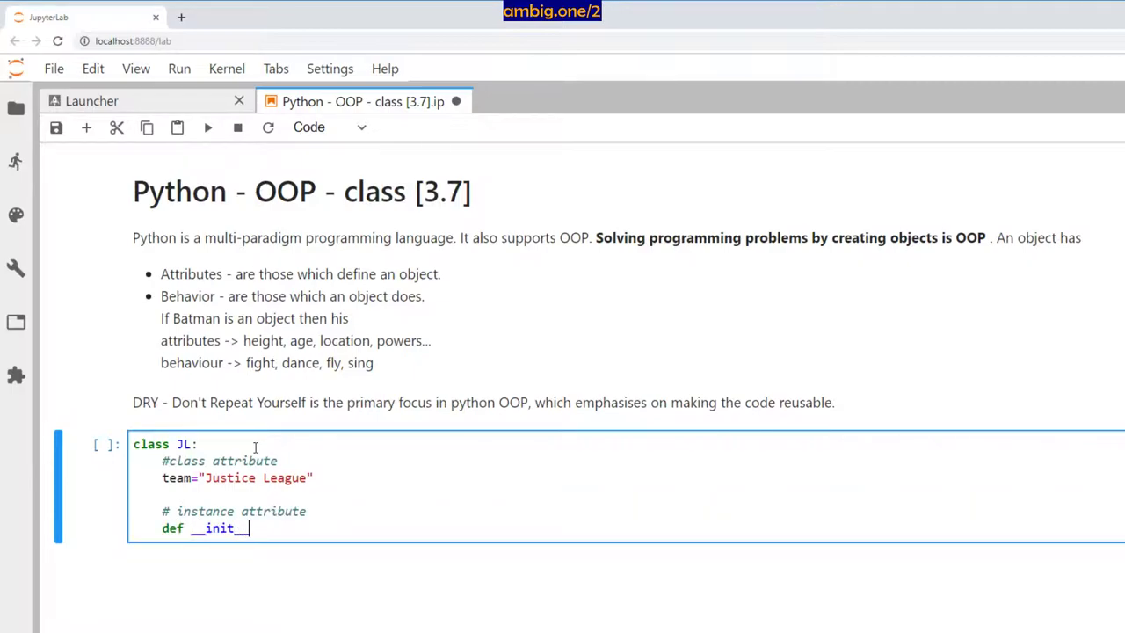
text((self,)
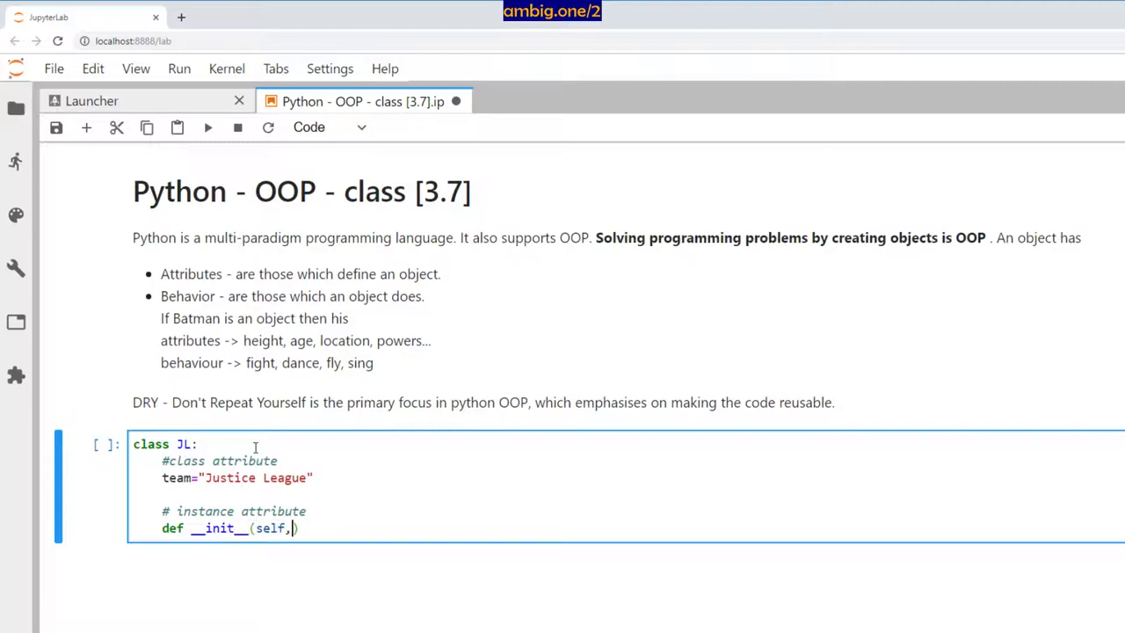
text(name,power))
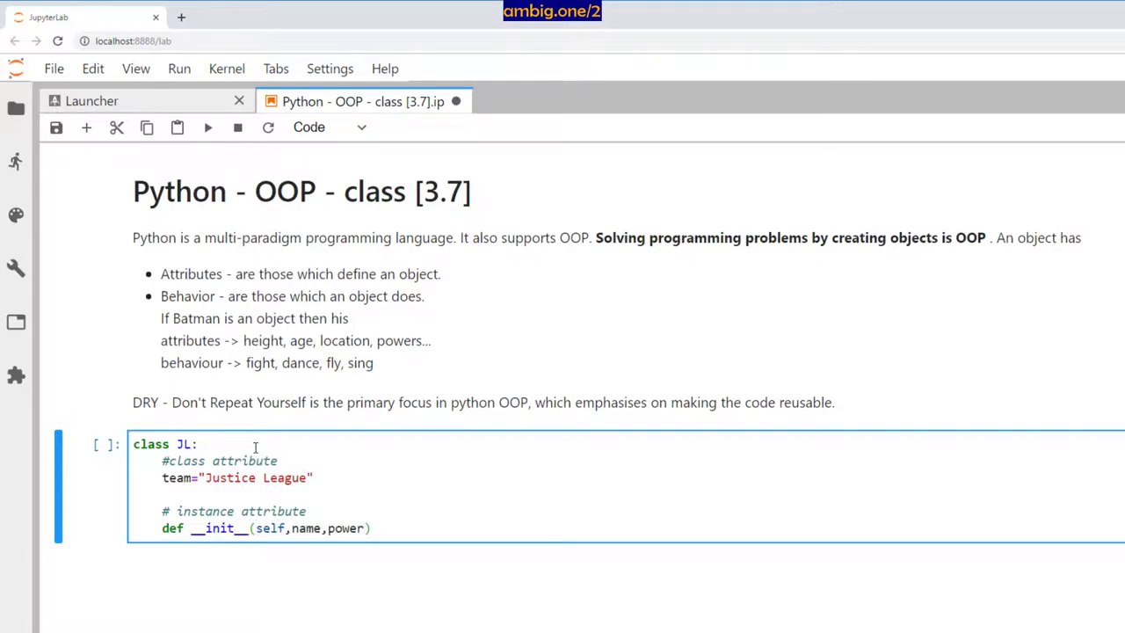
text(:)
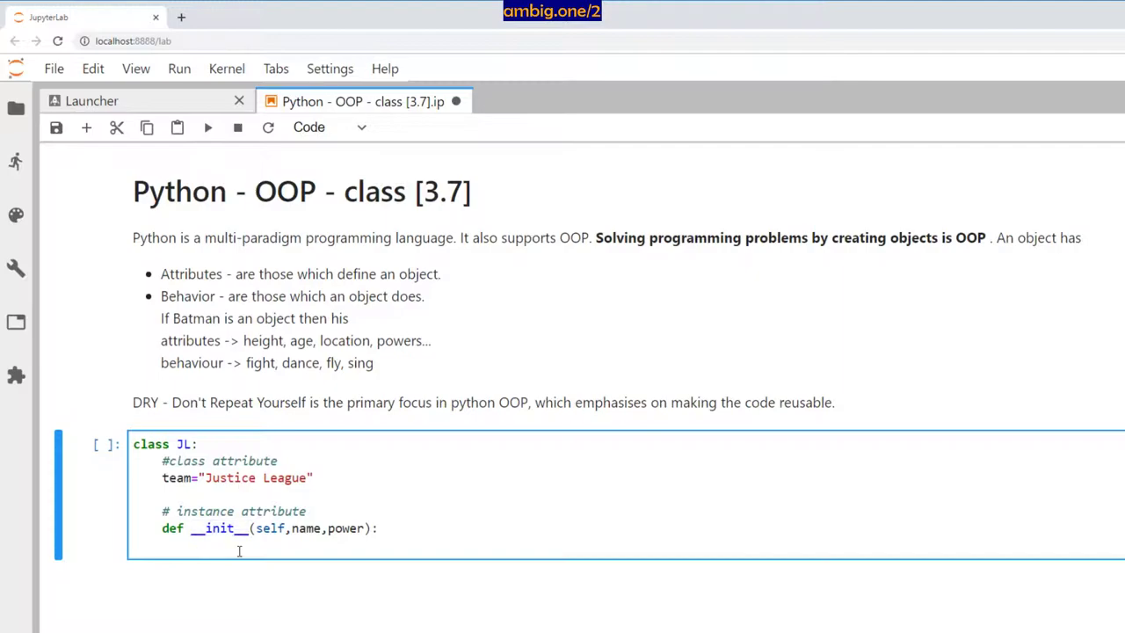
Assign self.name and self.power in the constructor, commenting that __init__() is a class constructor
key(enter)
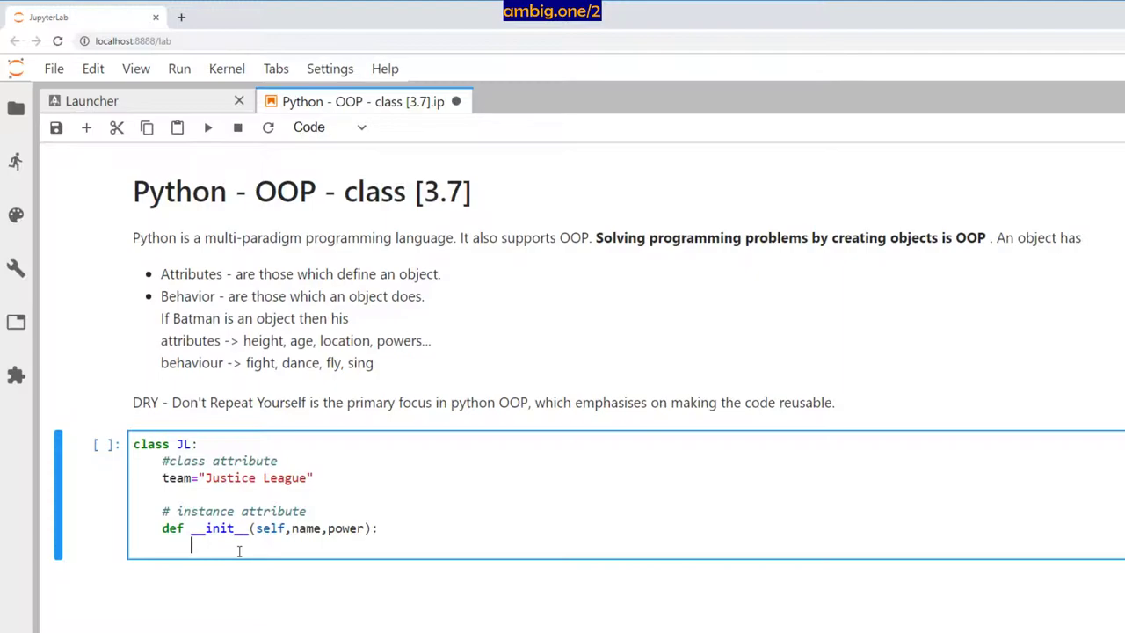
text(self.)
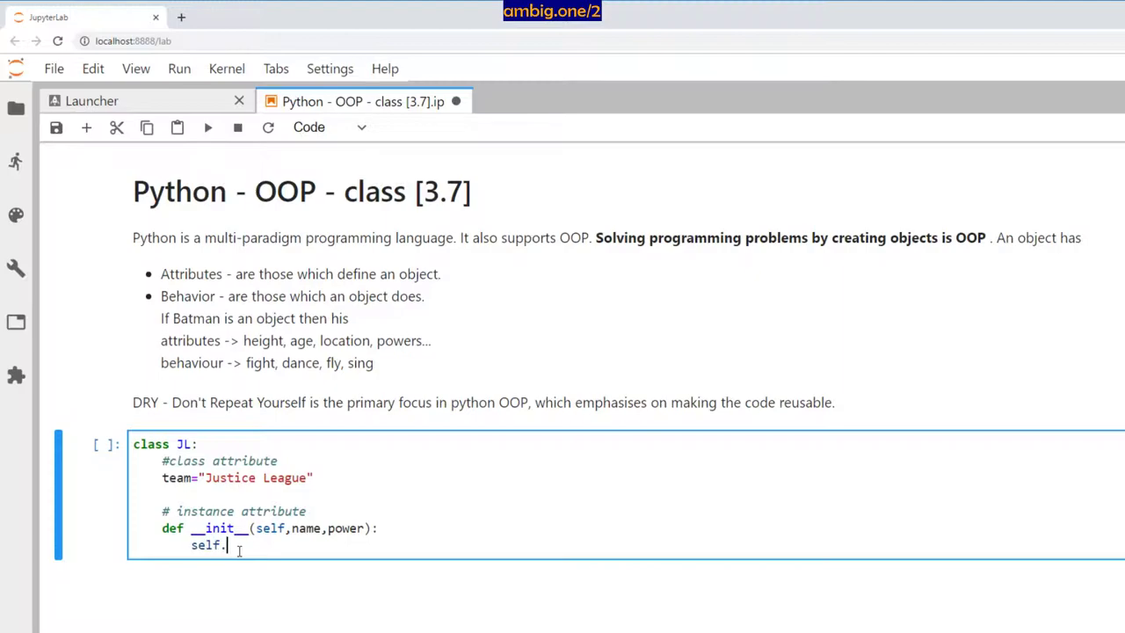
text(name=)
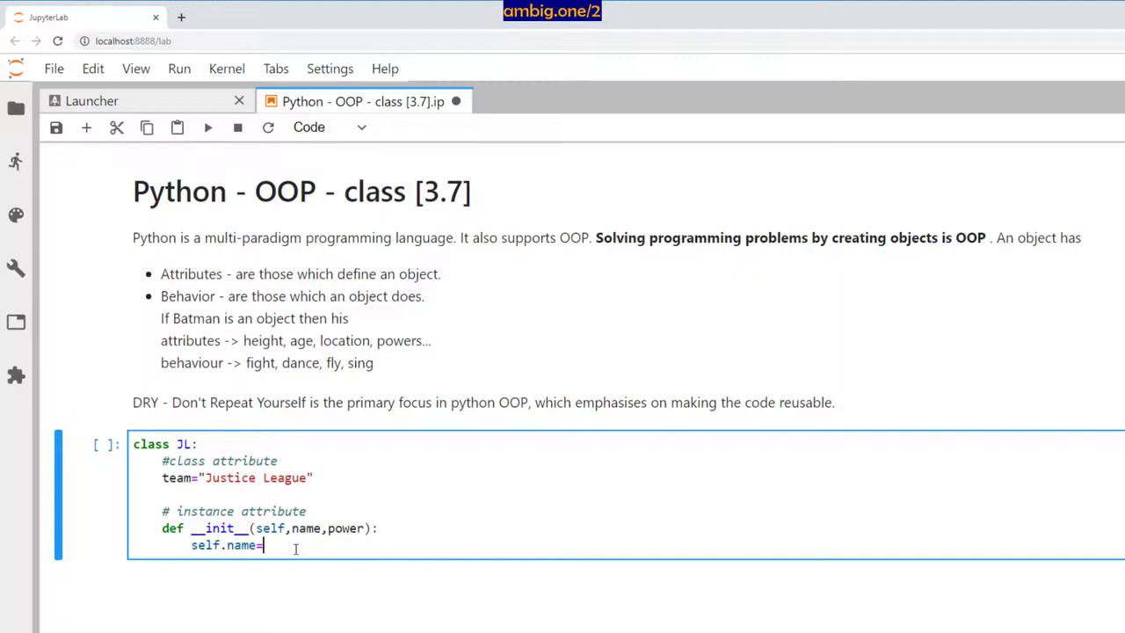
text(name)
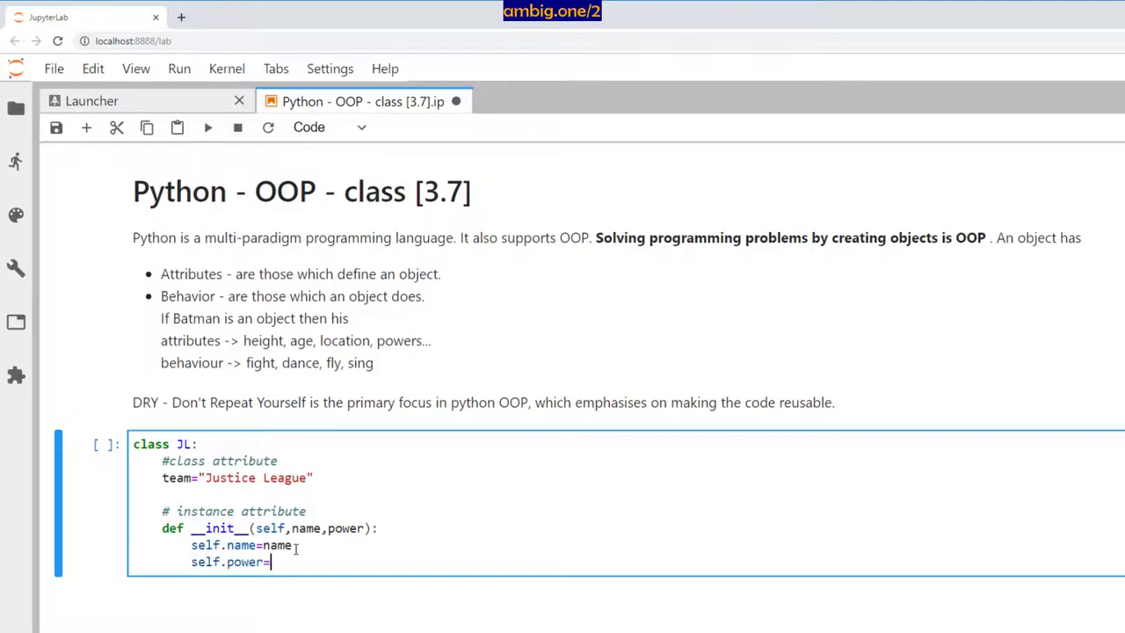
text(power)
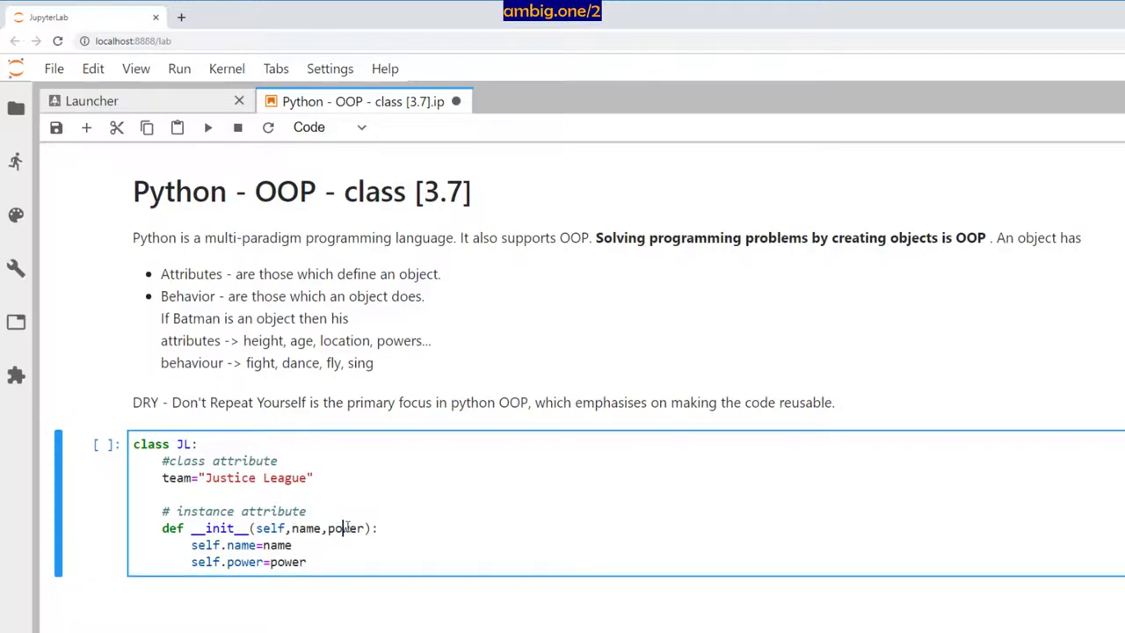
double_click(346, 527)
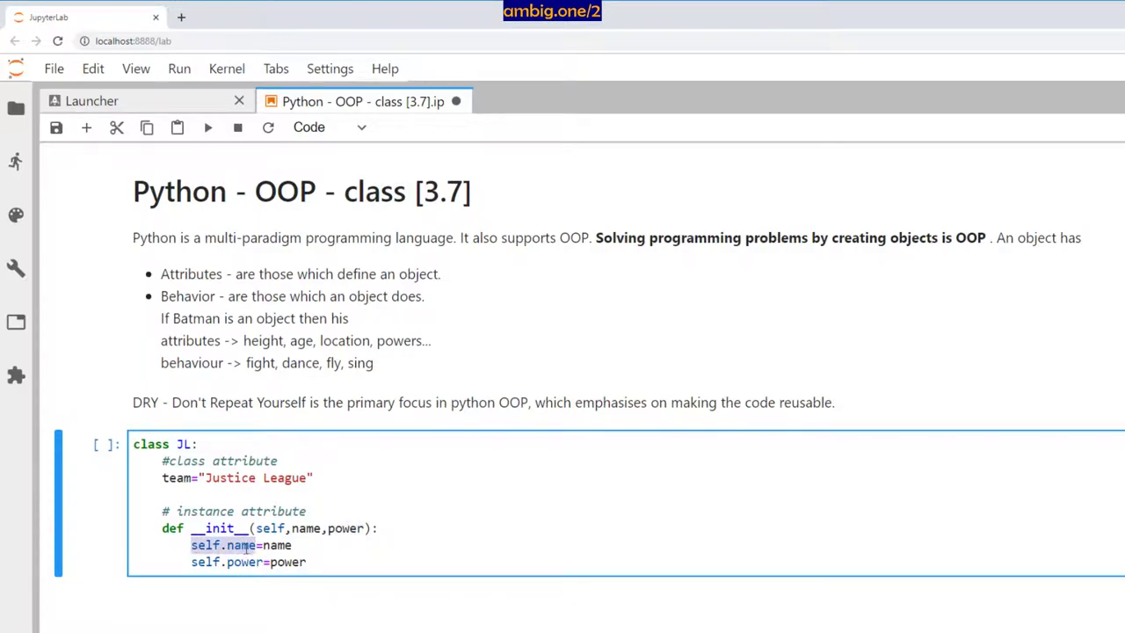
mouse_move(366, 519)
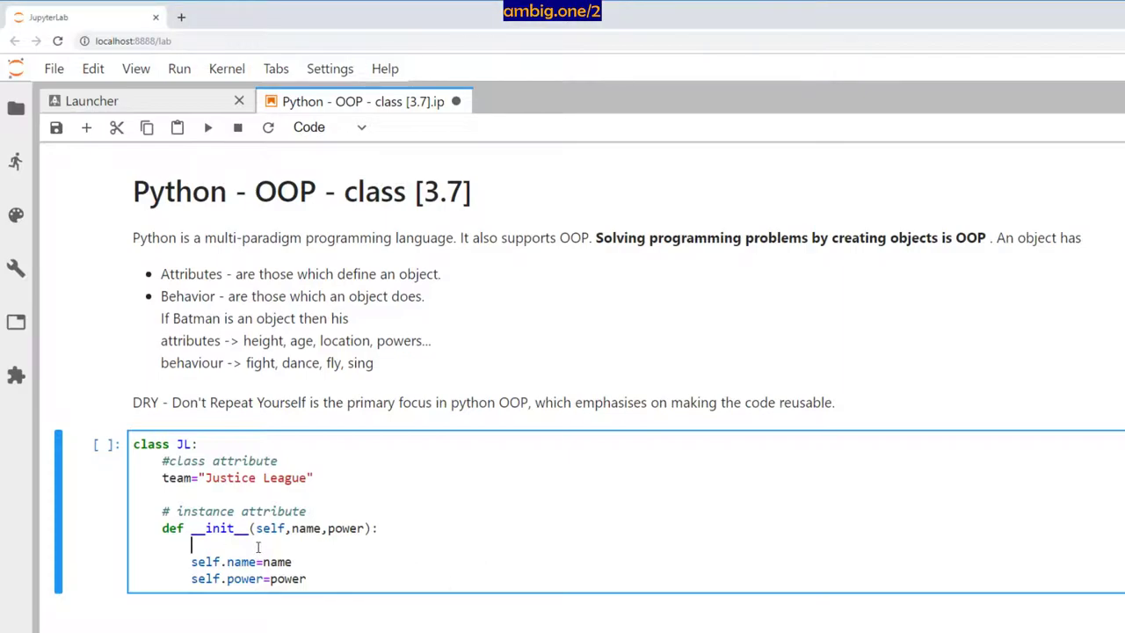
text(# __init__() is a constructor of a class. It initiates the class.)
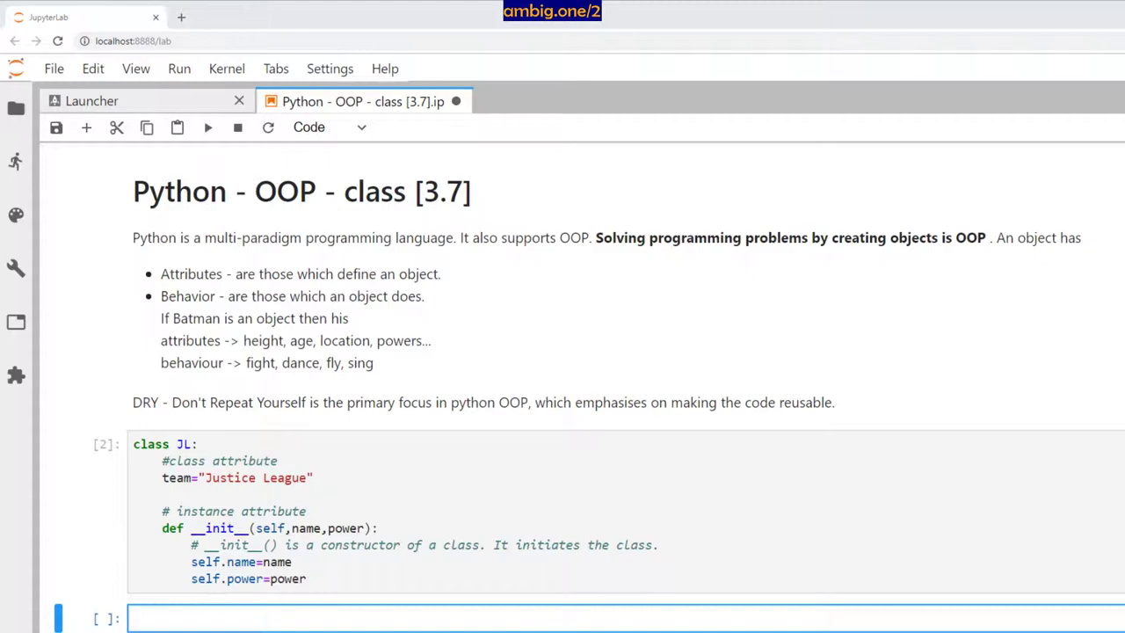
Show batman = JL() failing, then create batman with "bruce wayne" and 'perseverance'
text(batman = Jl("bruce wayne", 'perseverance'))
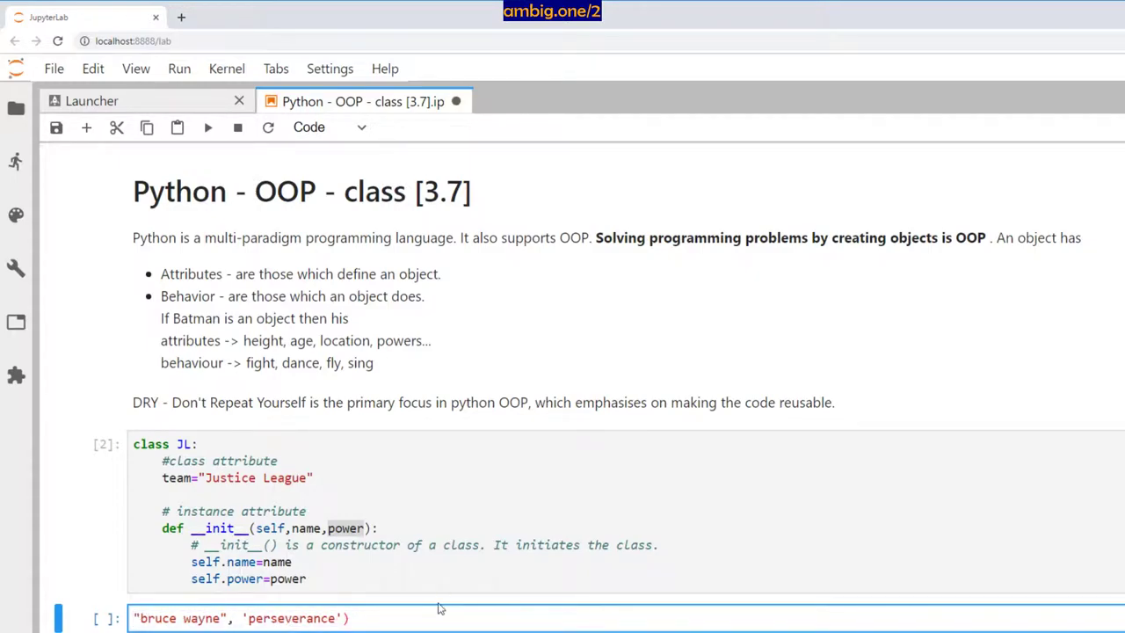
text(batman = JL()
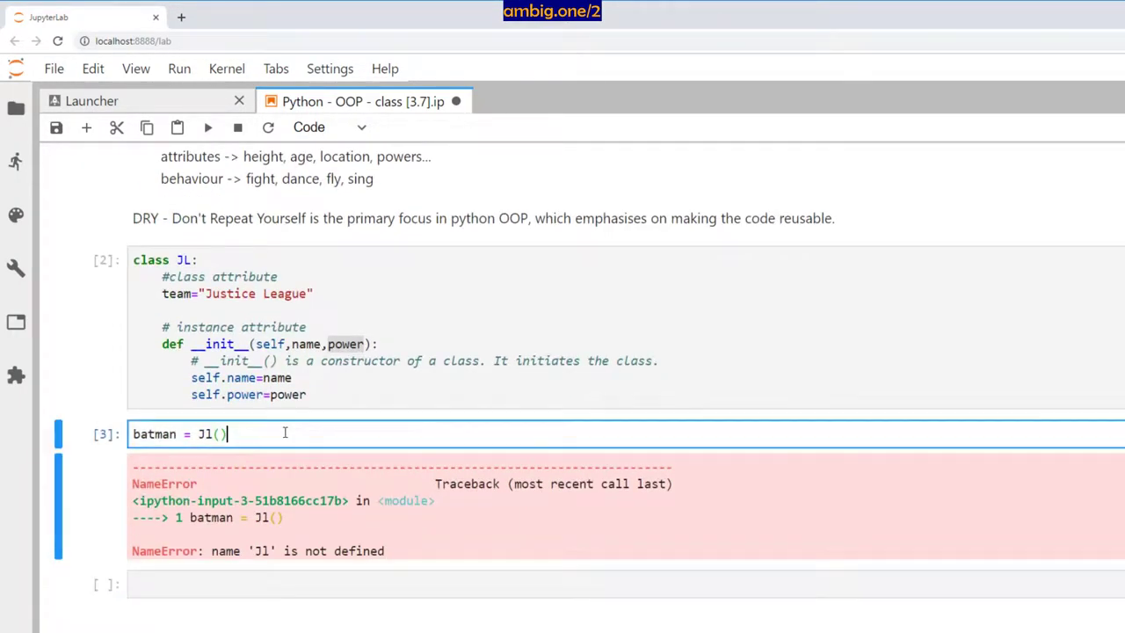
text(# it will)
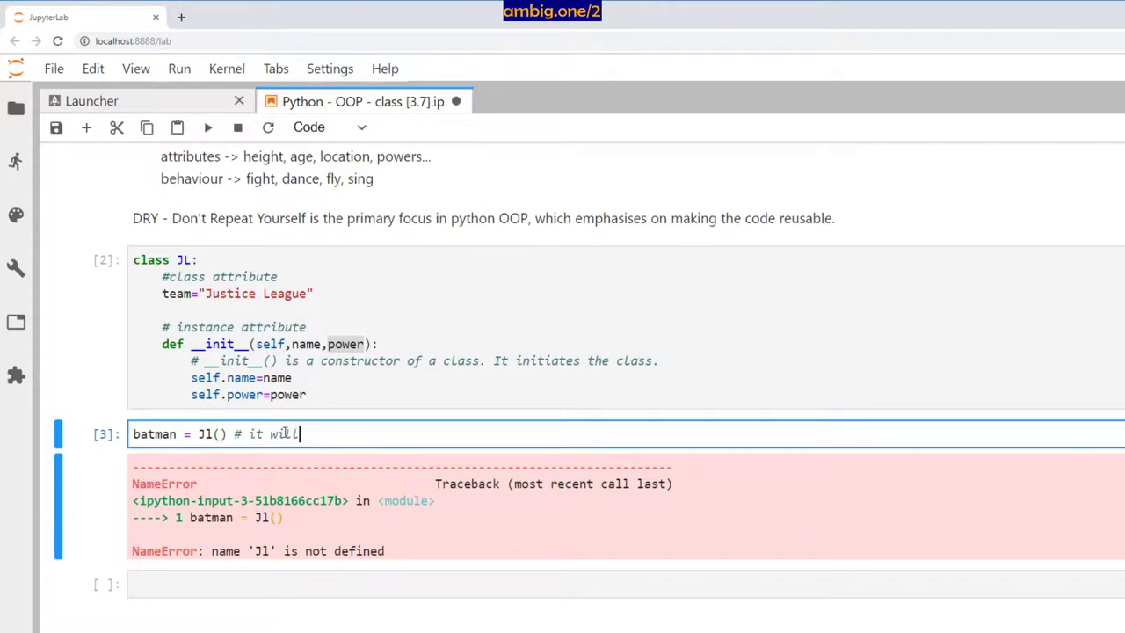
text(fail)
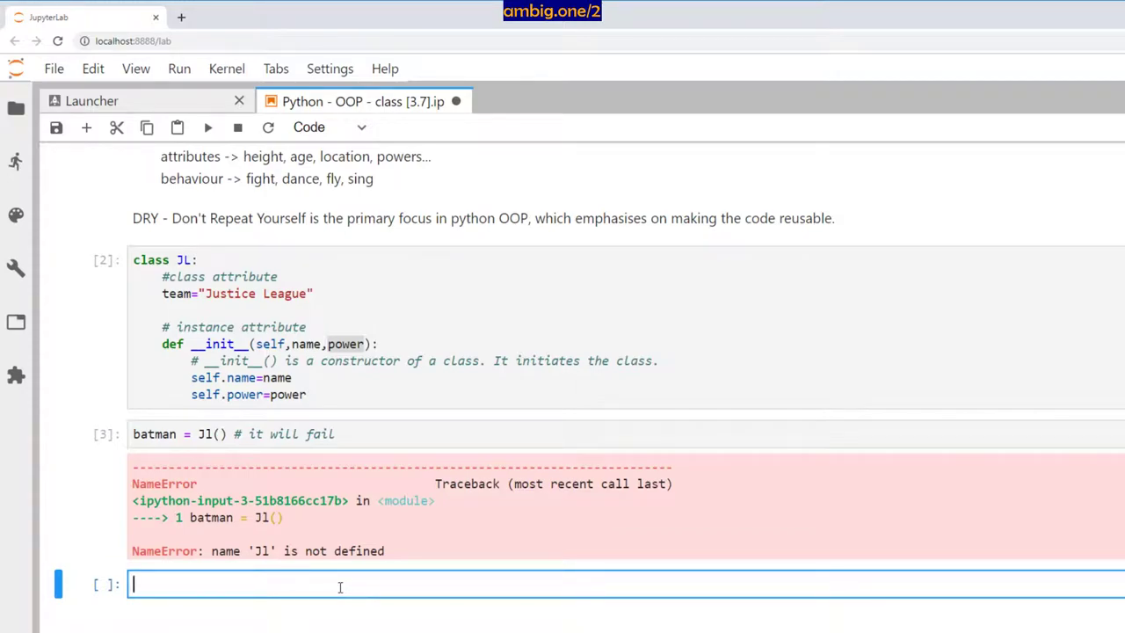
text(batman = J1("bruce wayne", 'perseverance'))
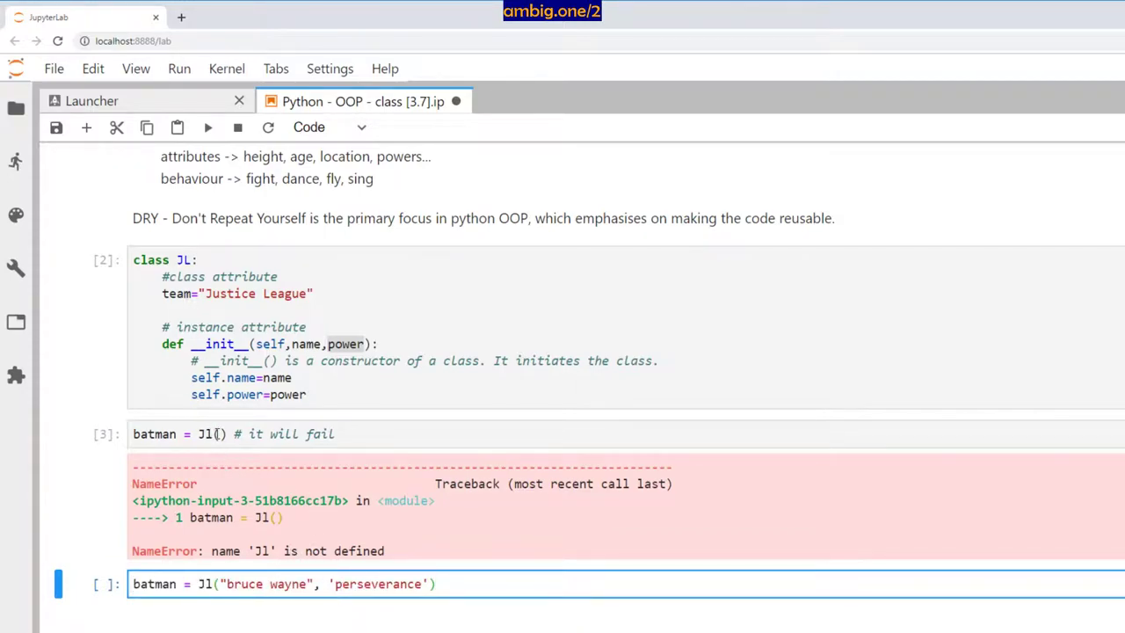
click(211, 433)
text(L)
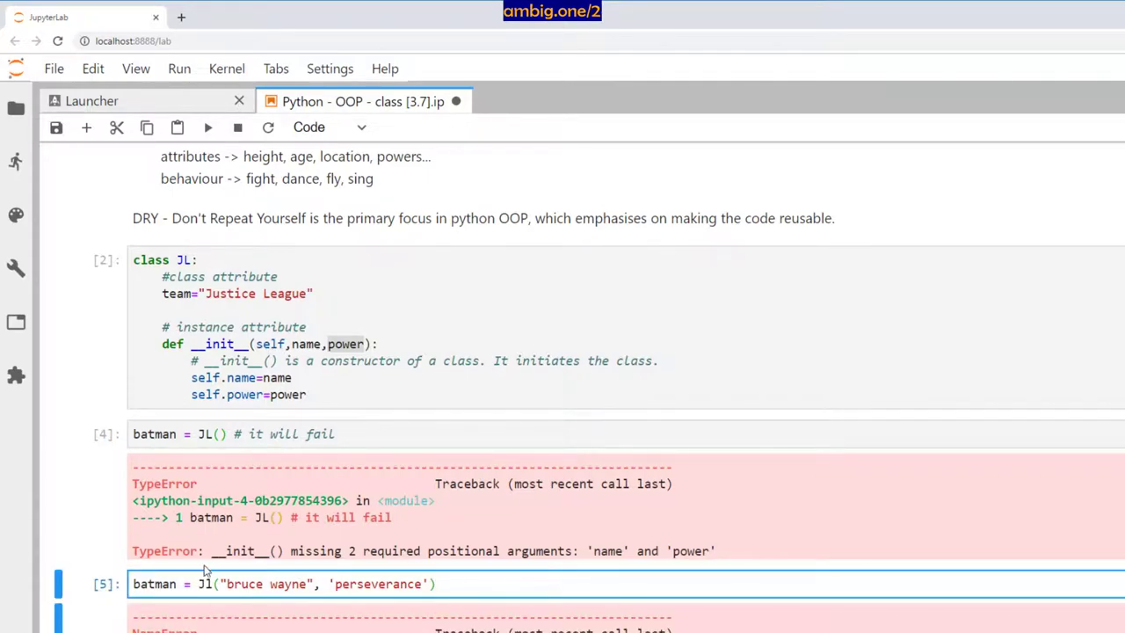
Correct the class name to JL, then evaluate batman.team and batman.__class__.team
click(207, 127)
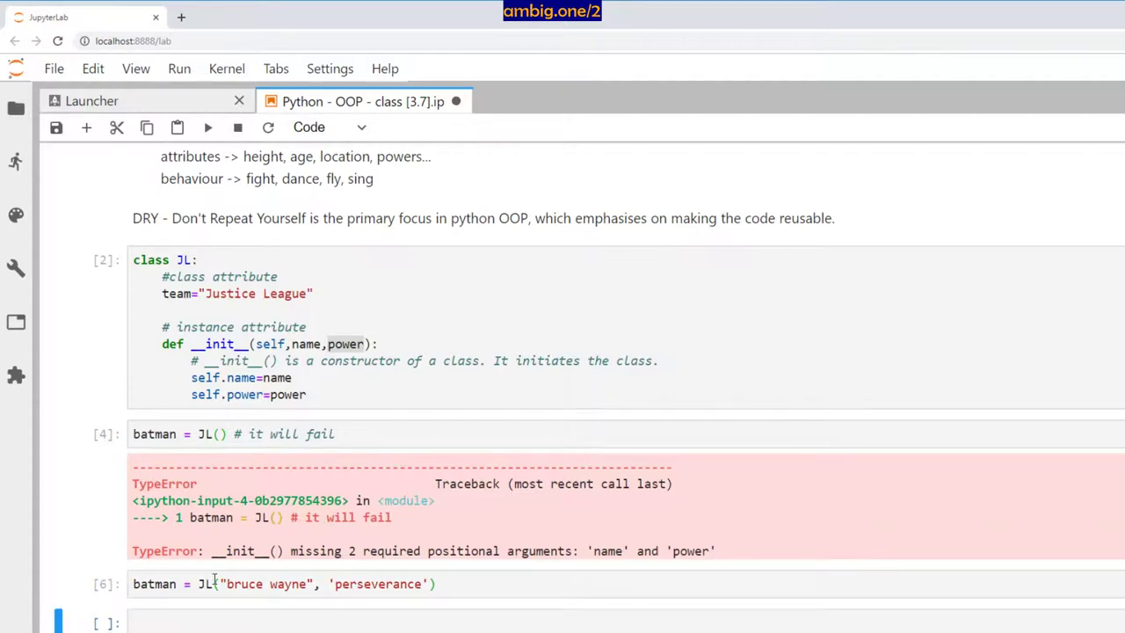
text(batman.)
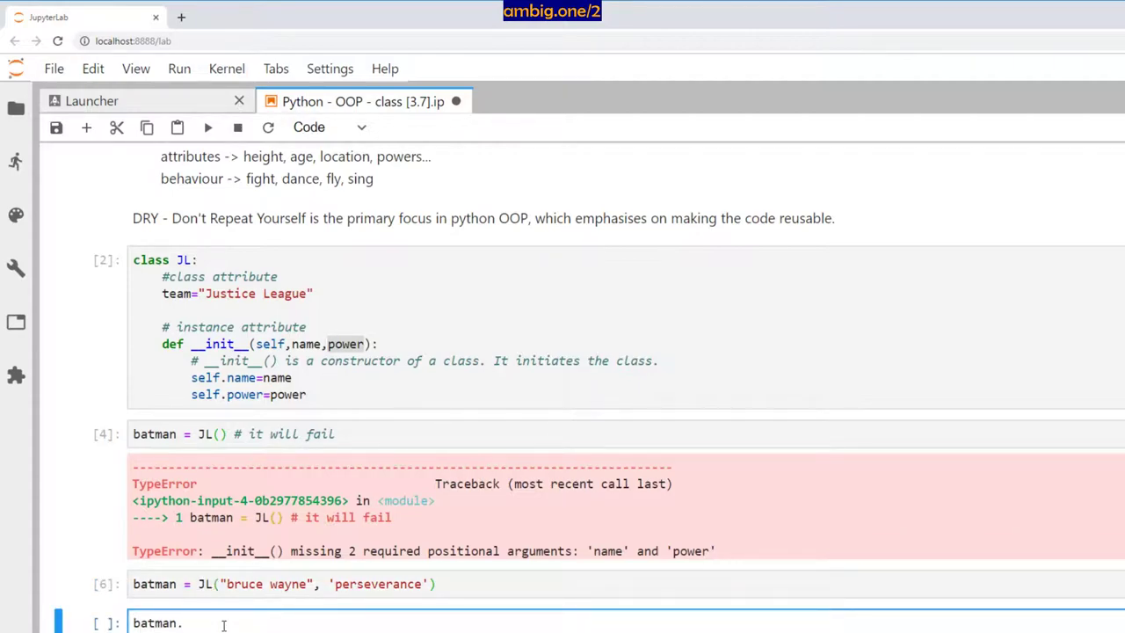
text(team)
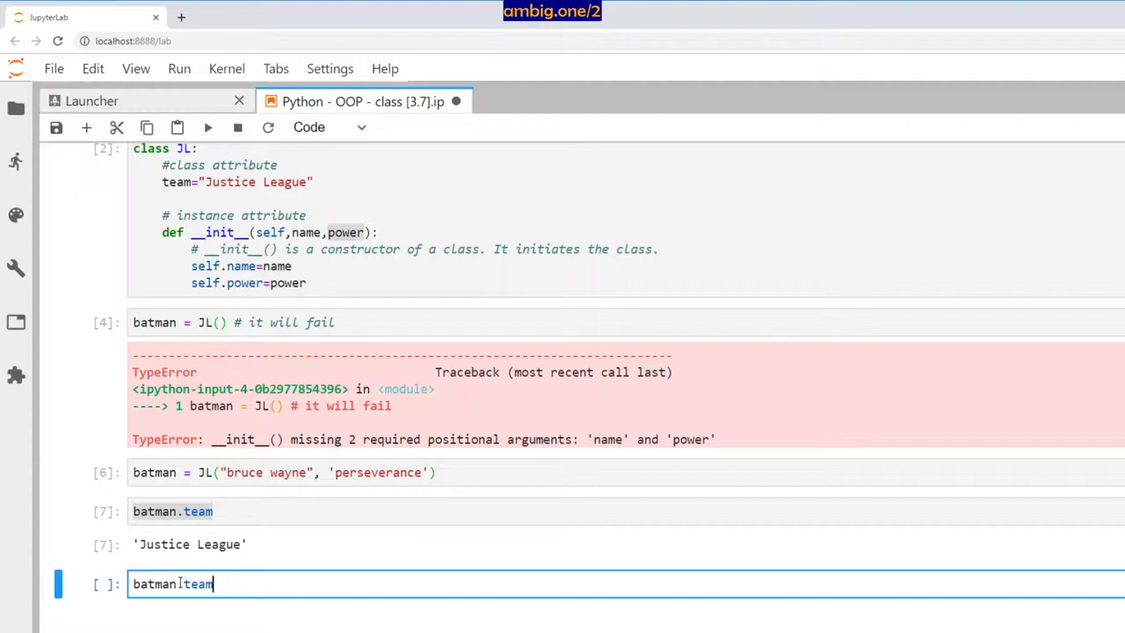
text(.__class__.)
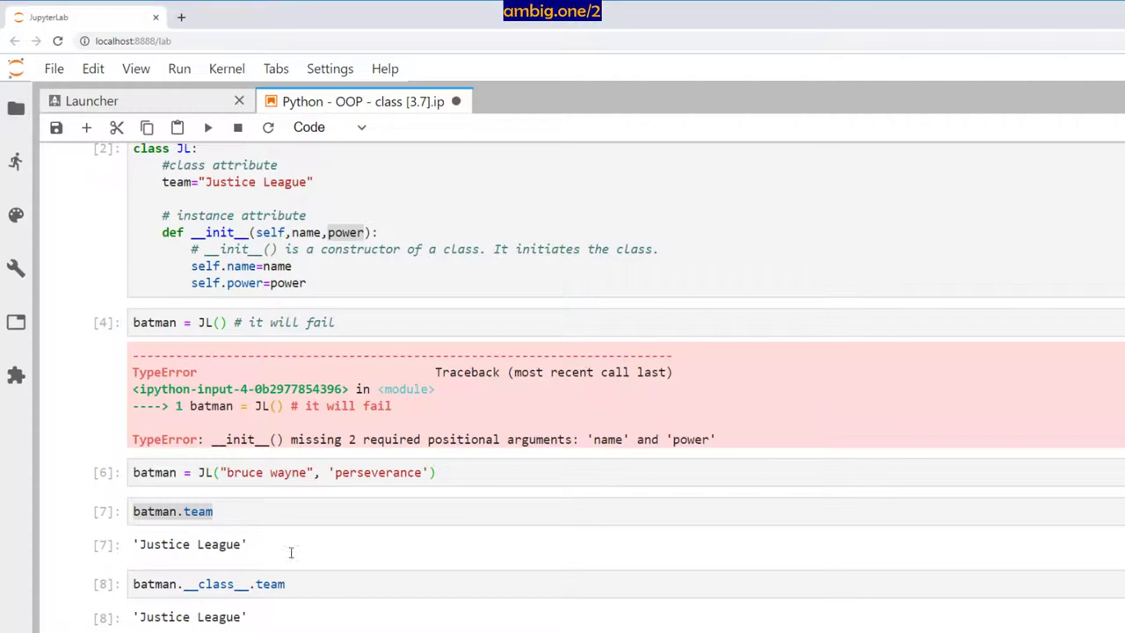
click(330, 127)
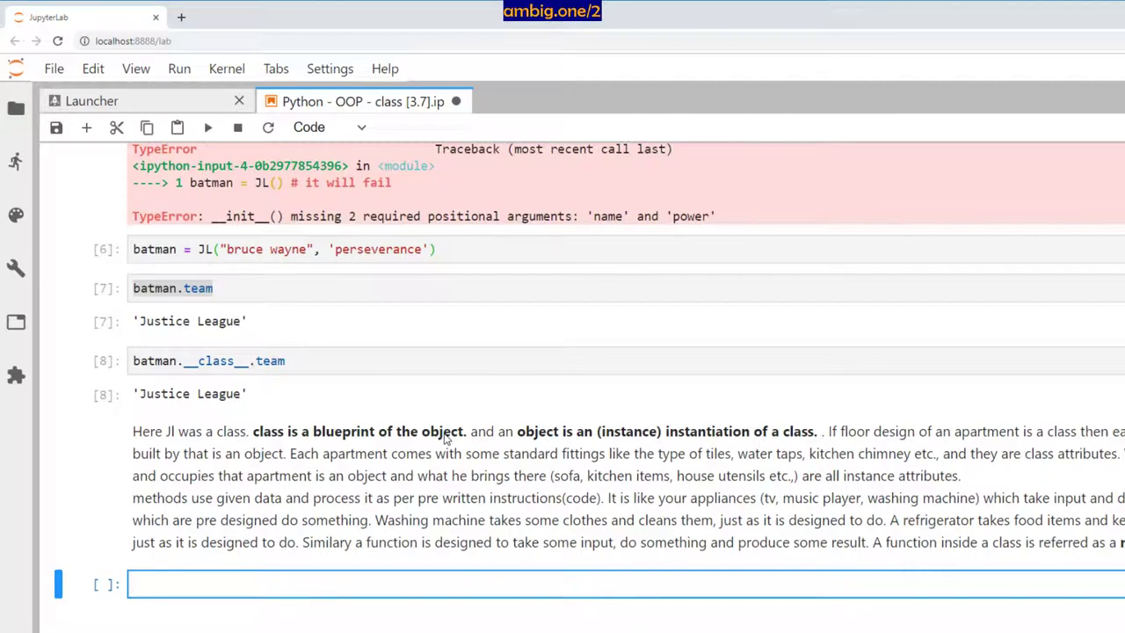
mouse_move(457, 450)
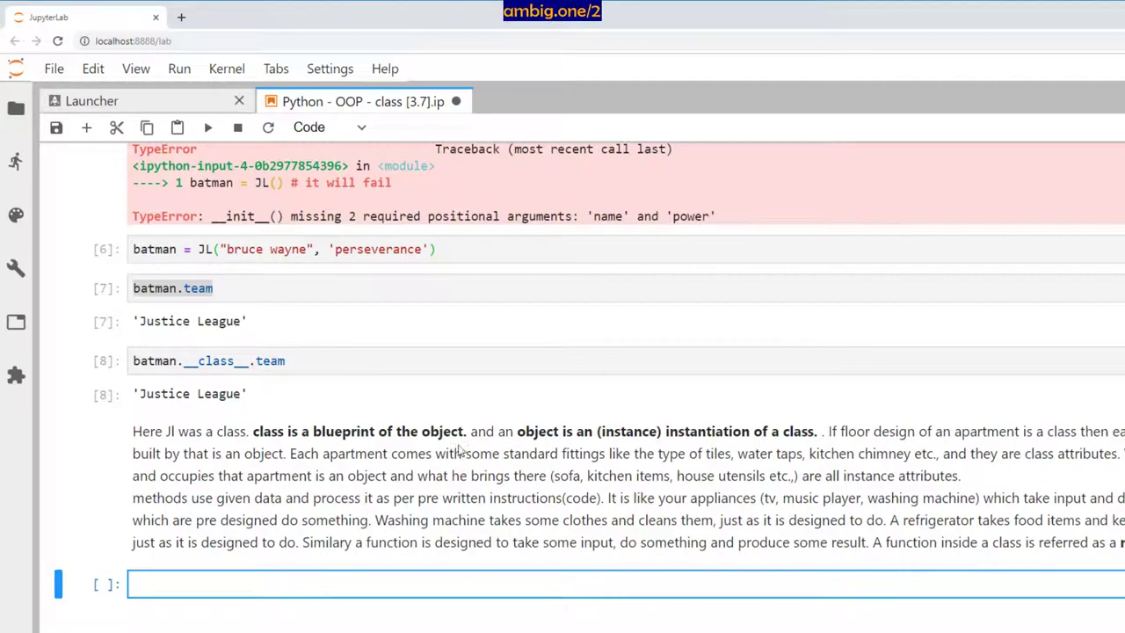
mouse_move(822, 444)
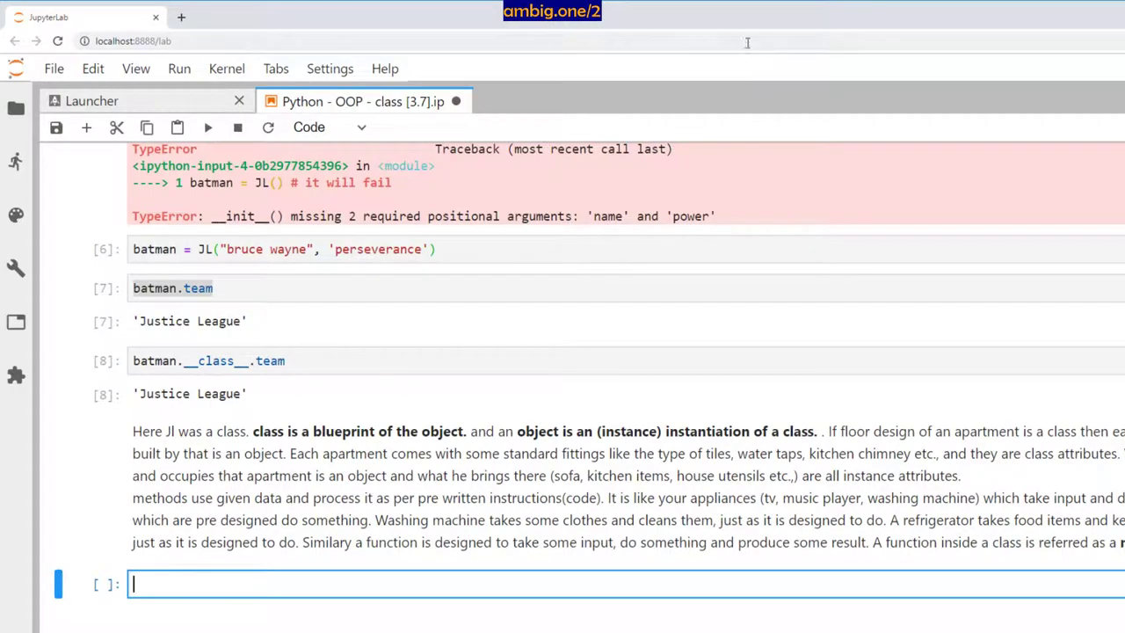
mouse_move(686, 22)
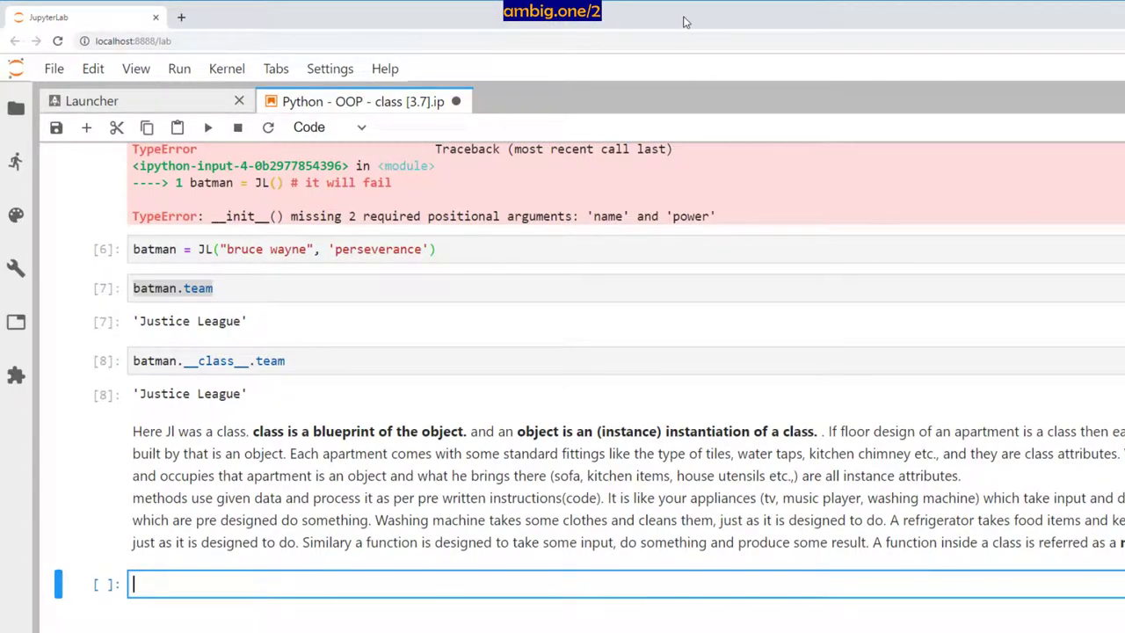
scroll(up, 3)
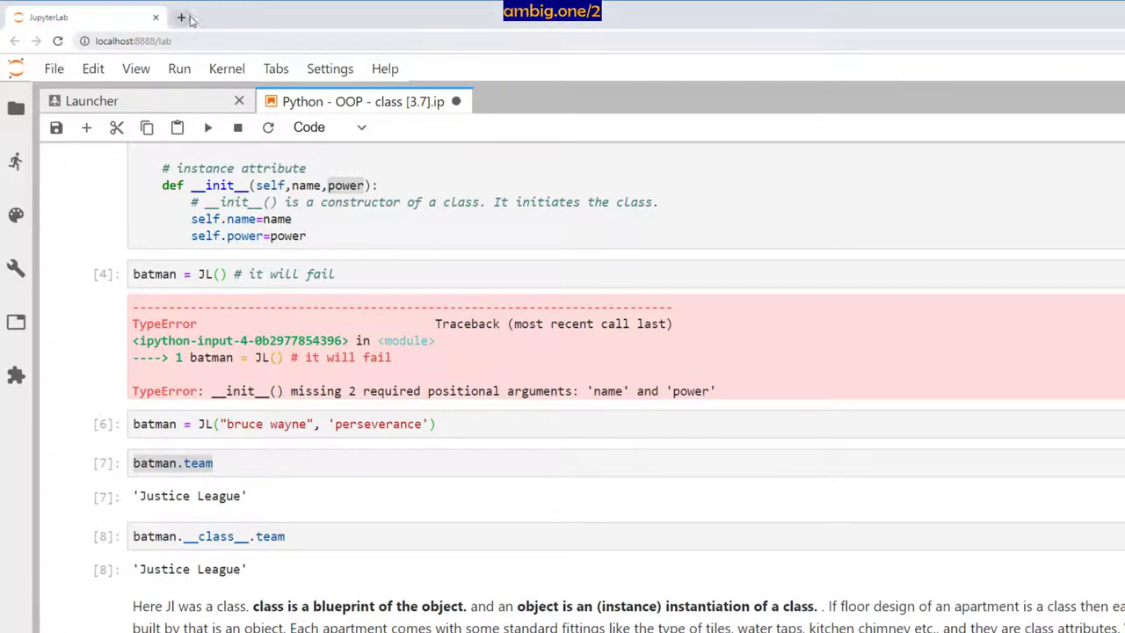
mouse_move(315, 21)
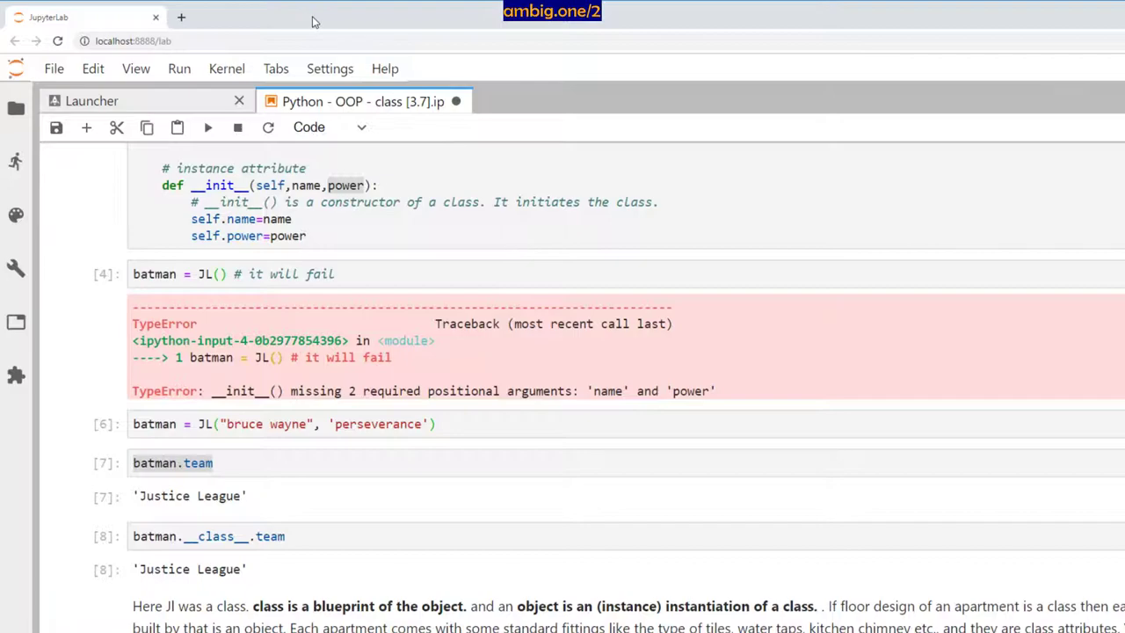
mouse_move(725, 387)
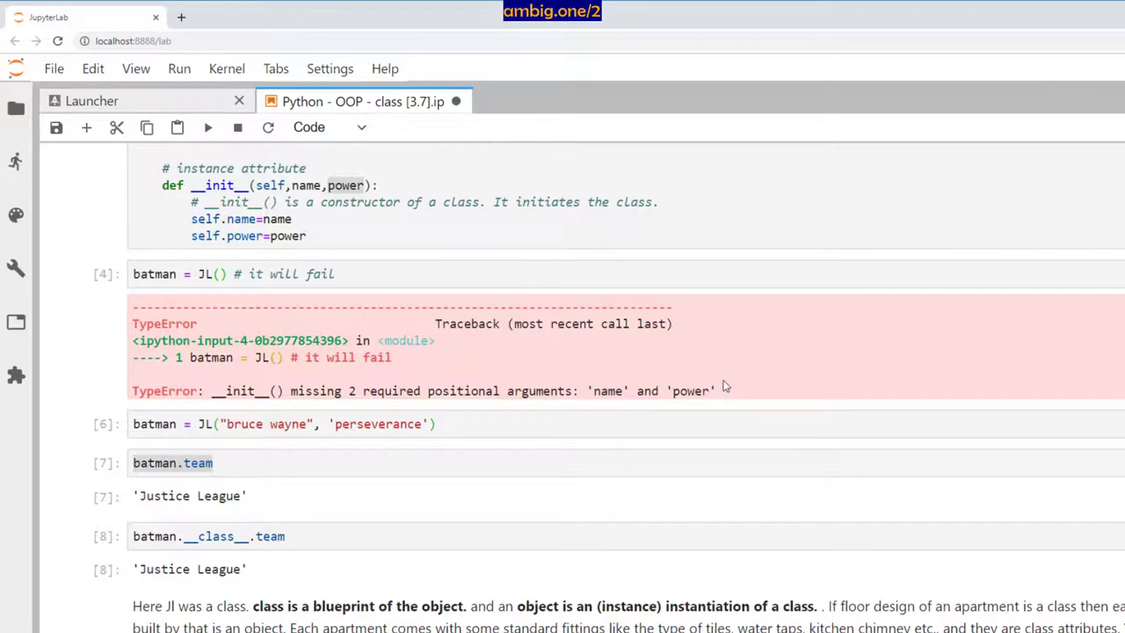
click(264, 273)
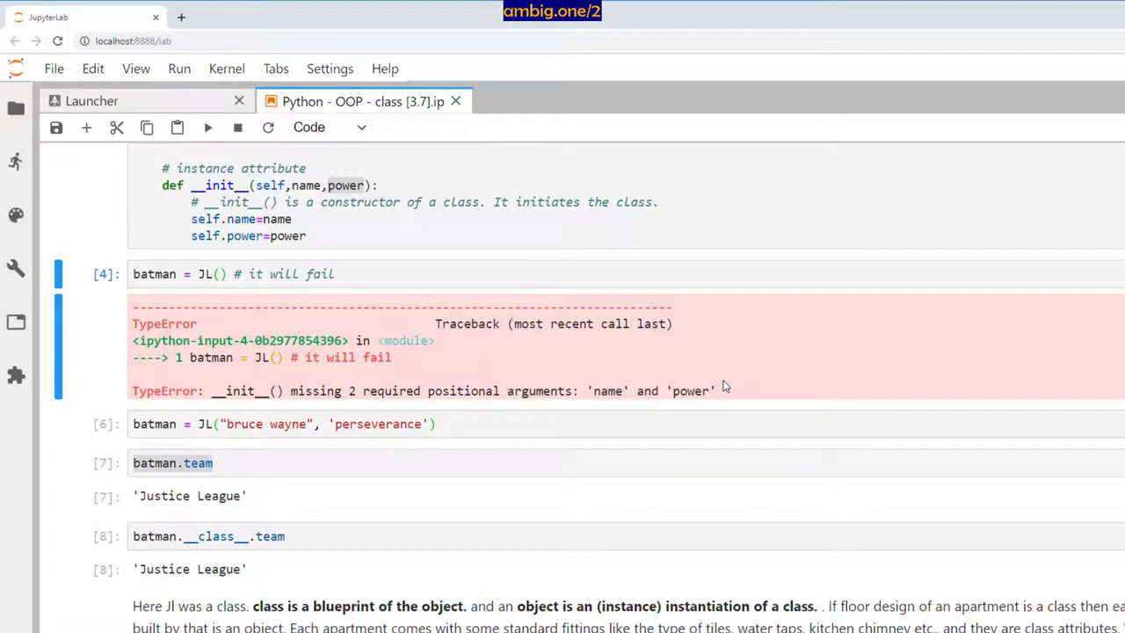
scroll(down, 3)
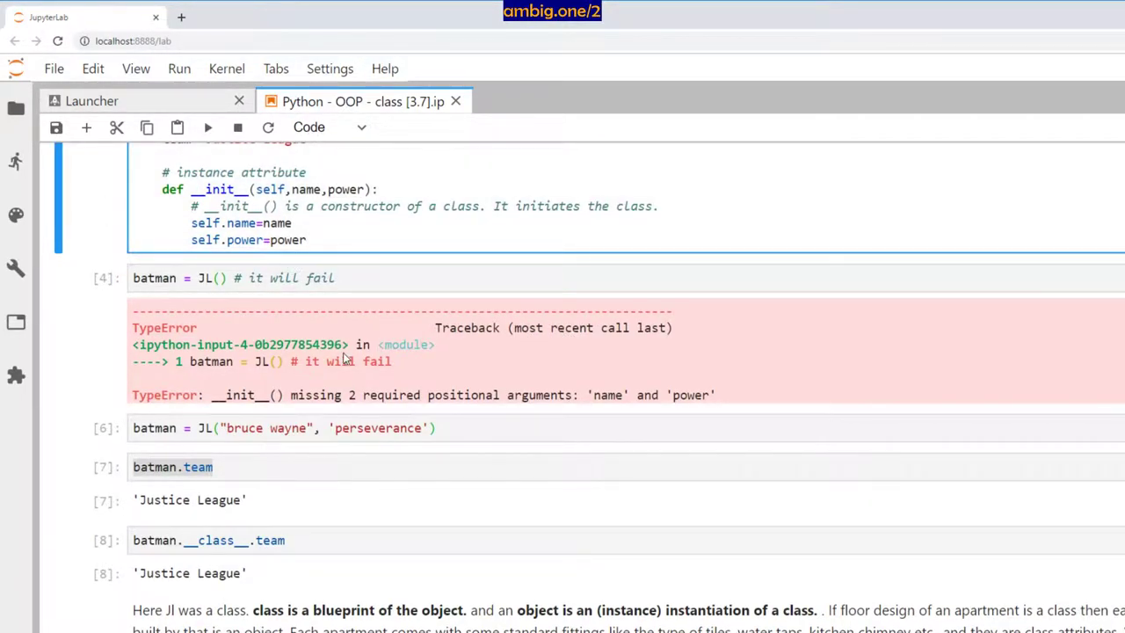
scroll(down, 3)
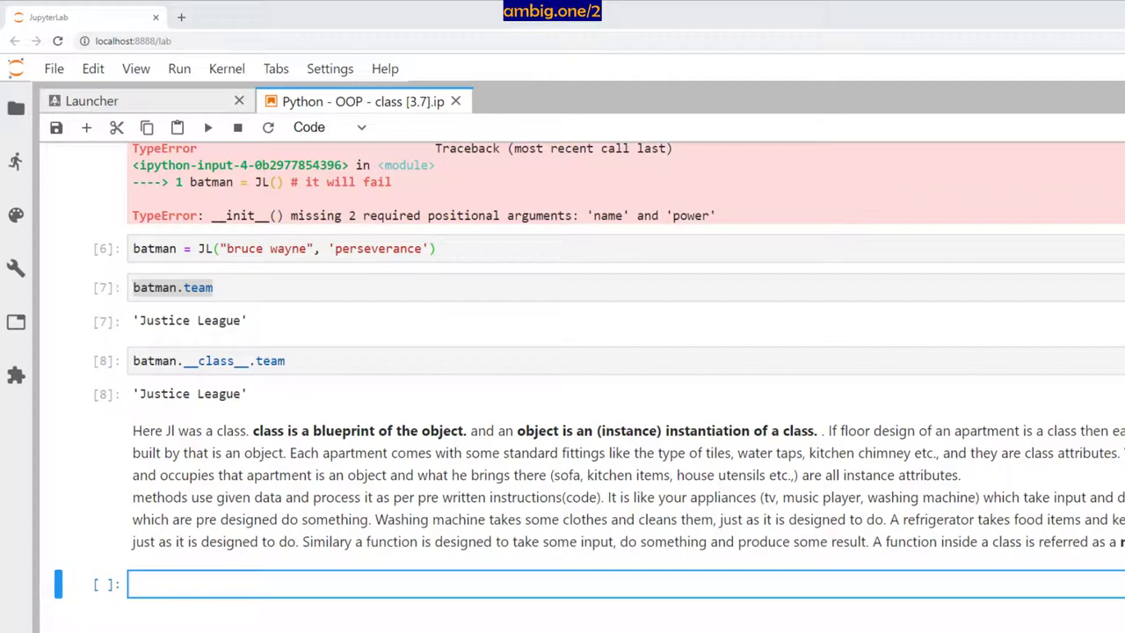
Review the redefined Jl class, highlighting the age parameter, fights method and retired() threshold
scroll(down, 3)
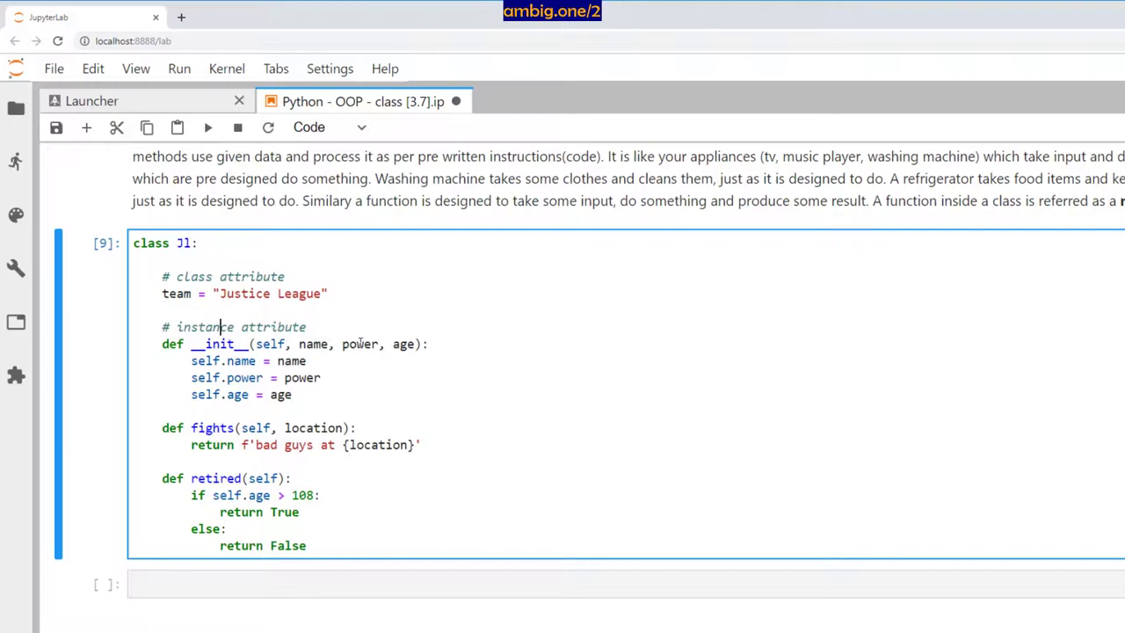
double_click(402, 344)
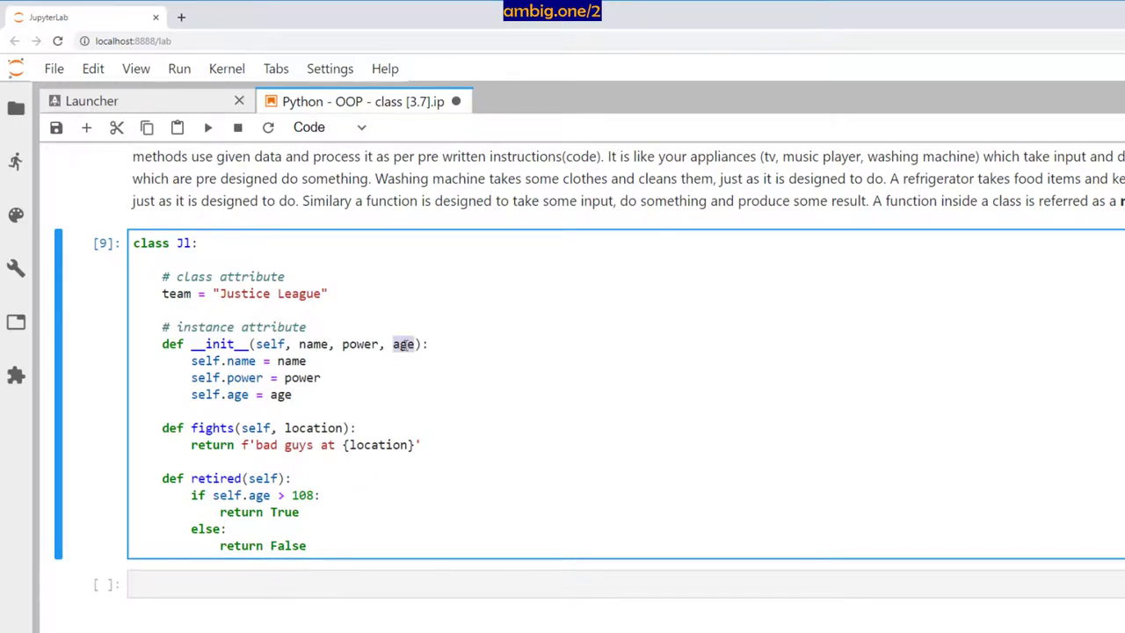
mouse_move(357, 366)
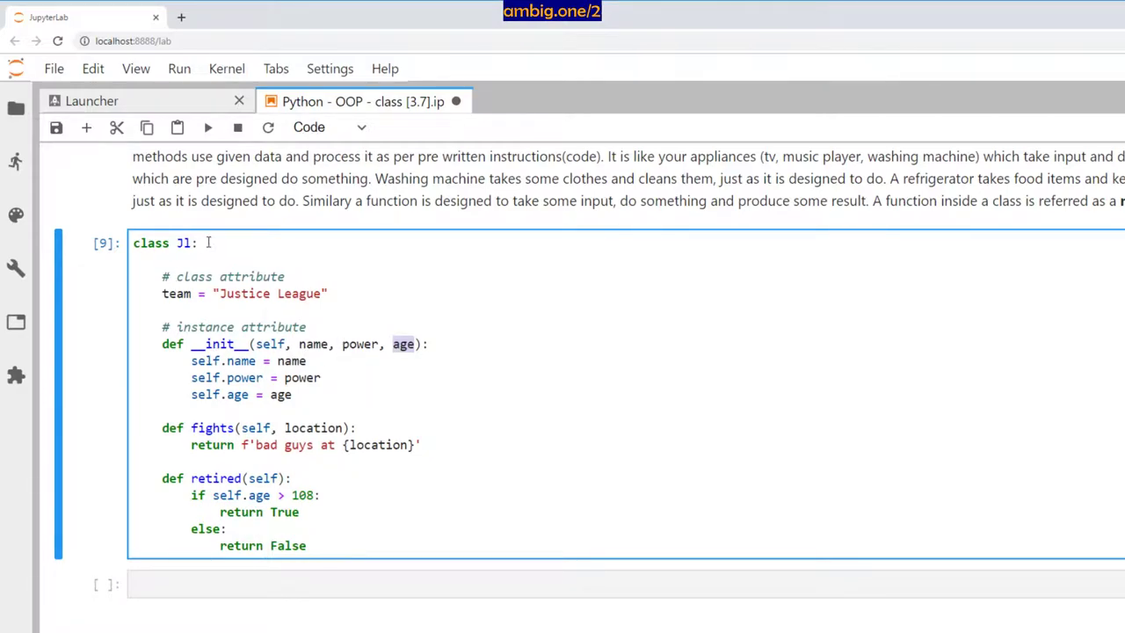
scroll(up, 3)
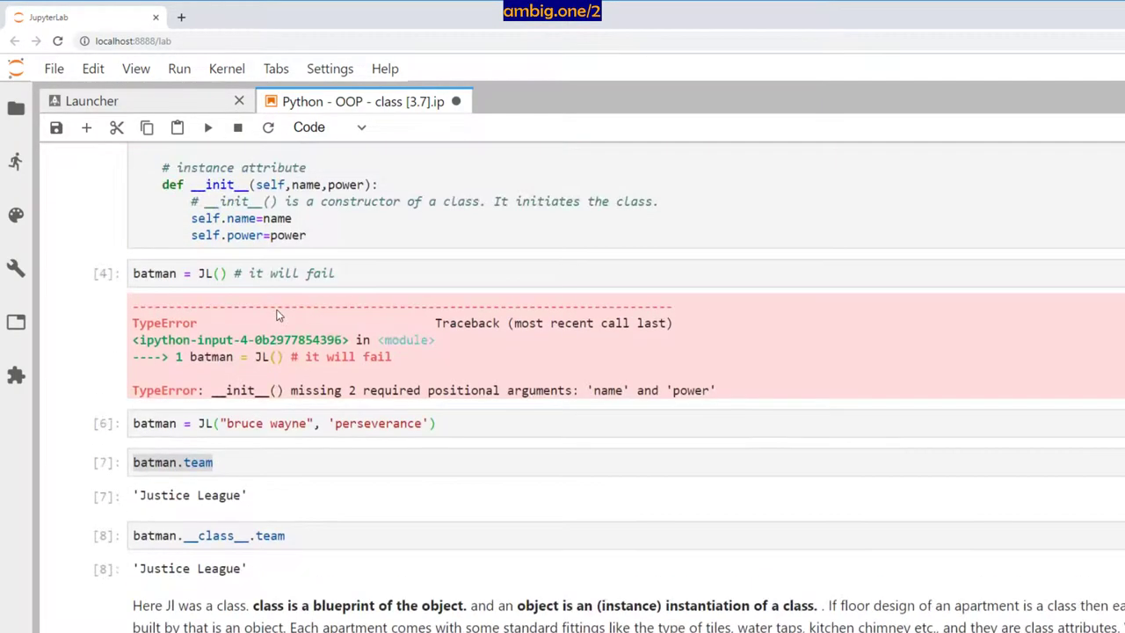
scroll(down, 3)
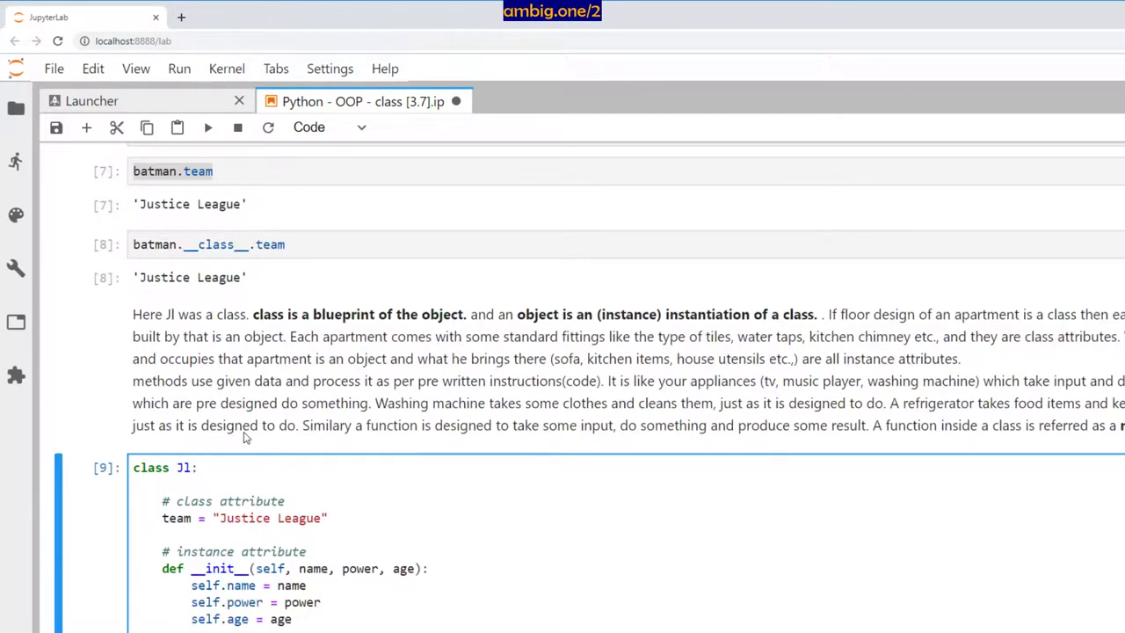
scroll(down, 3)
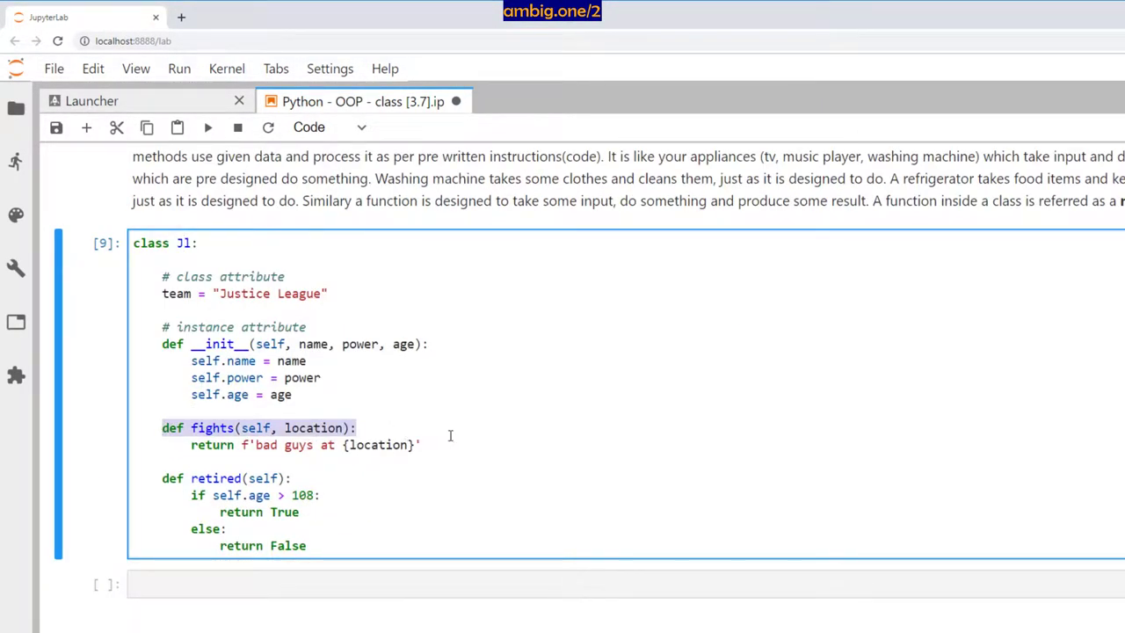
double_click(211, 427)
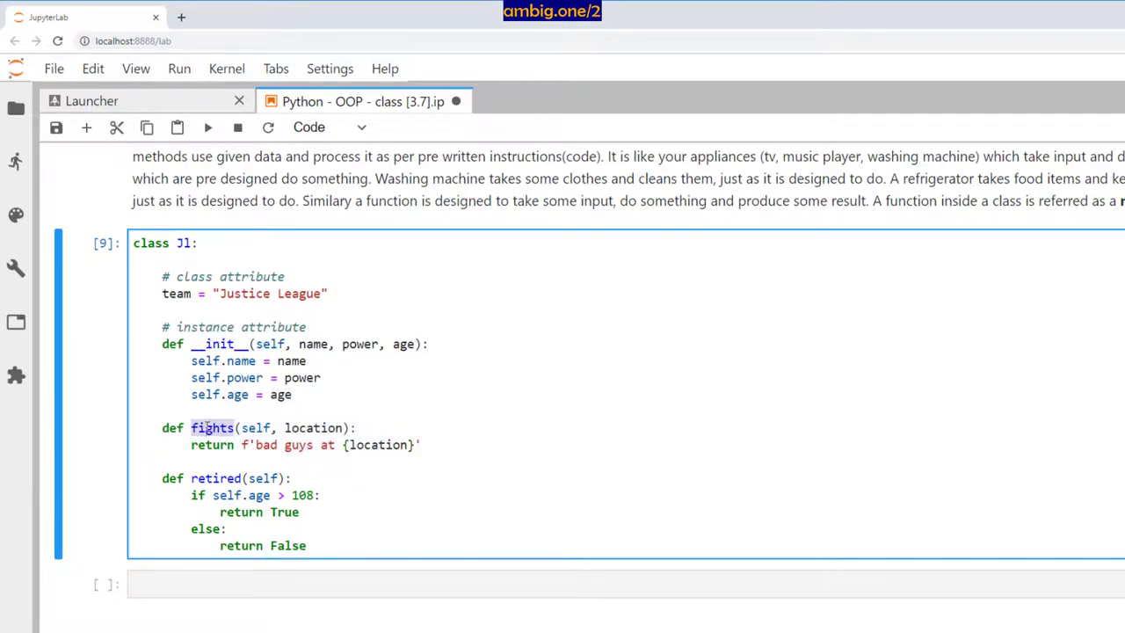
double_click(313, 427)
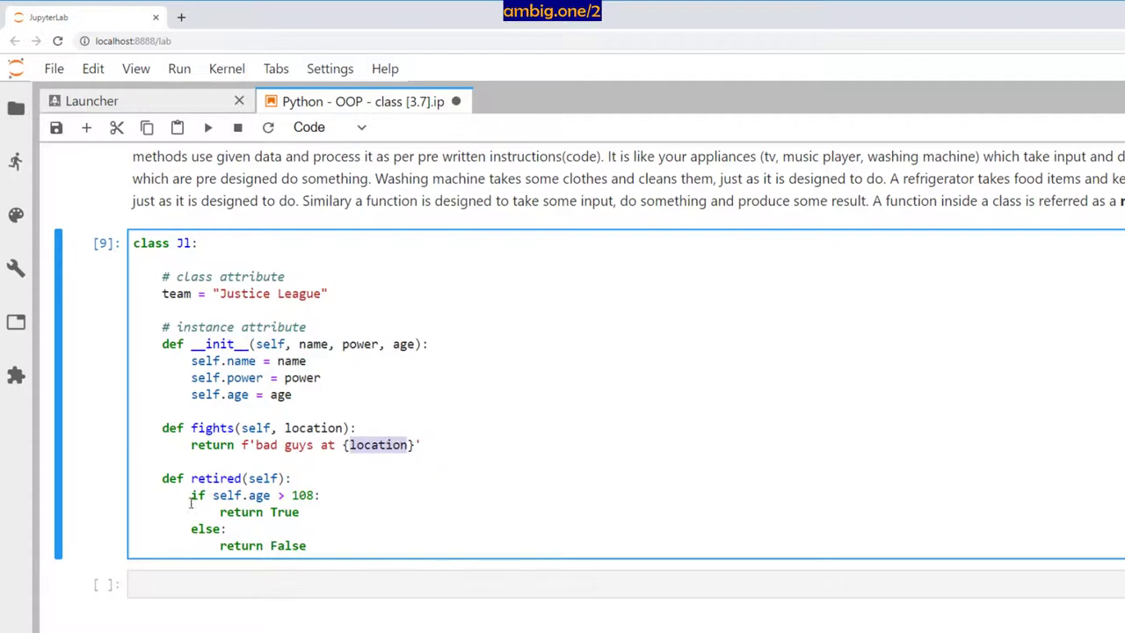
click(334, 513)
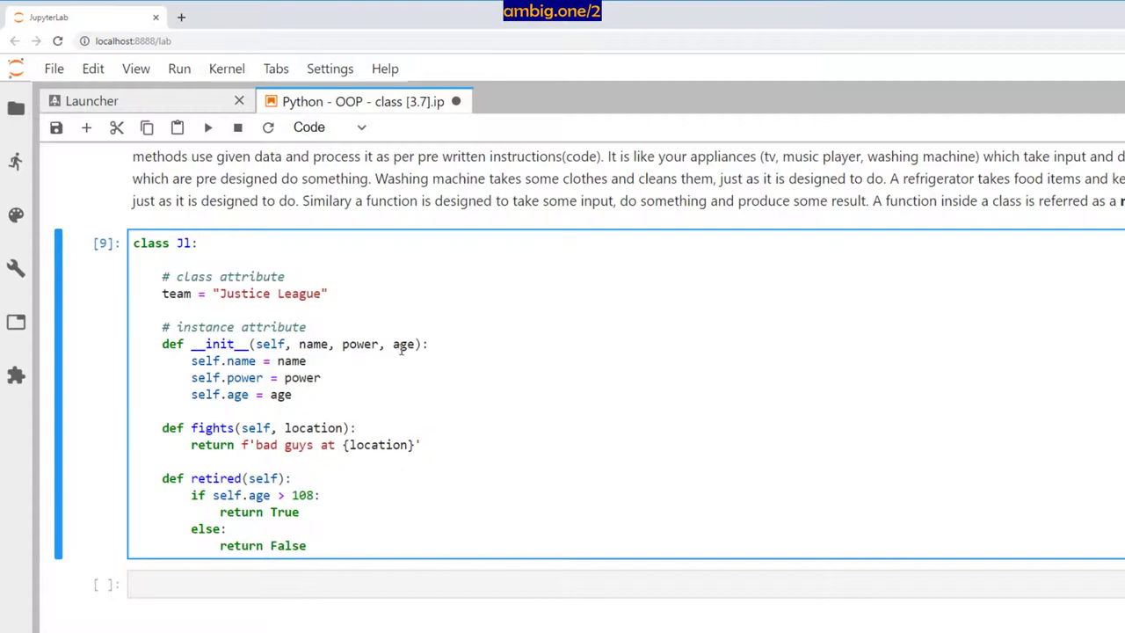
double_click(302, 494)
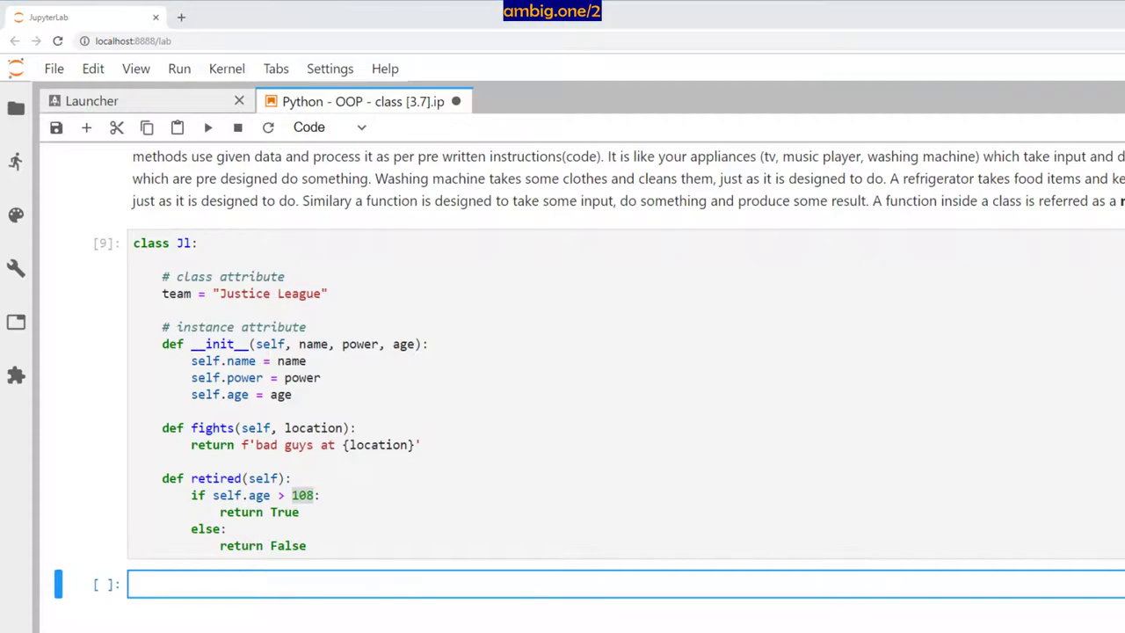
Create batman aged 99, run batman.fights('gotham'), and type batman.team='secret league'
text(batman=Jl("bruce wayne", 'perseverance', 99))
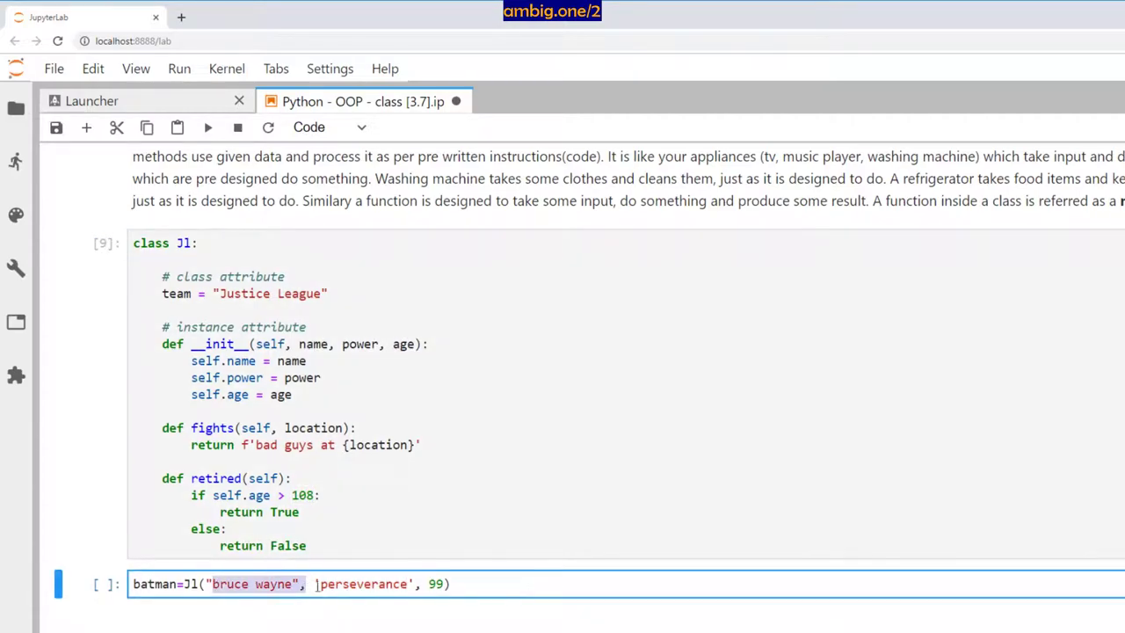
key(Shift+Enter)
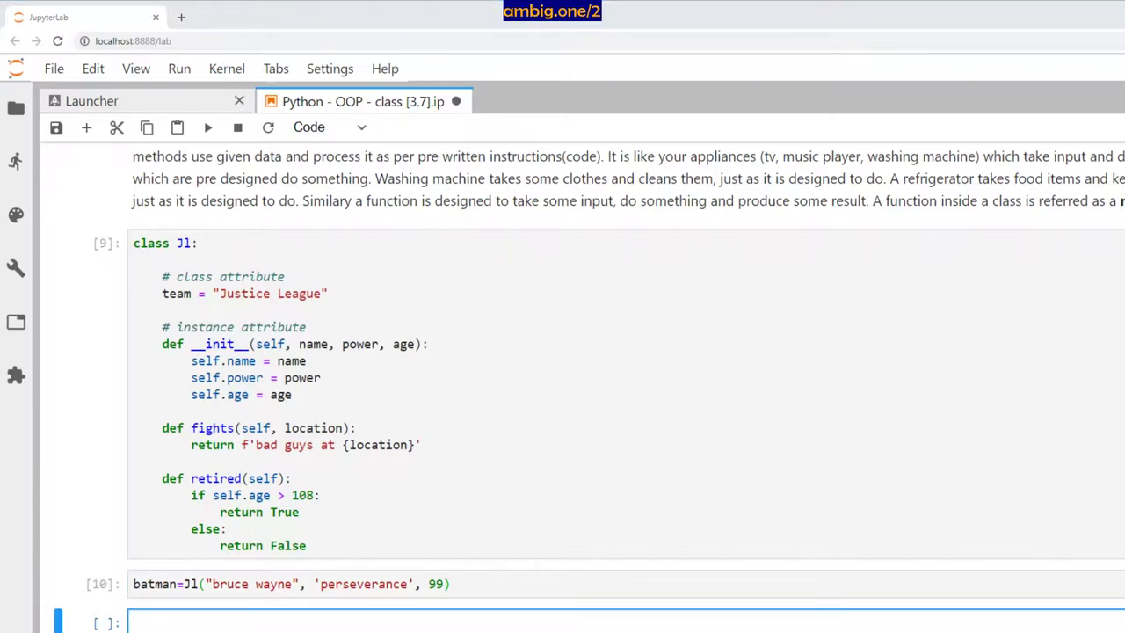
text(batman.fights('gotham'))
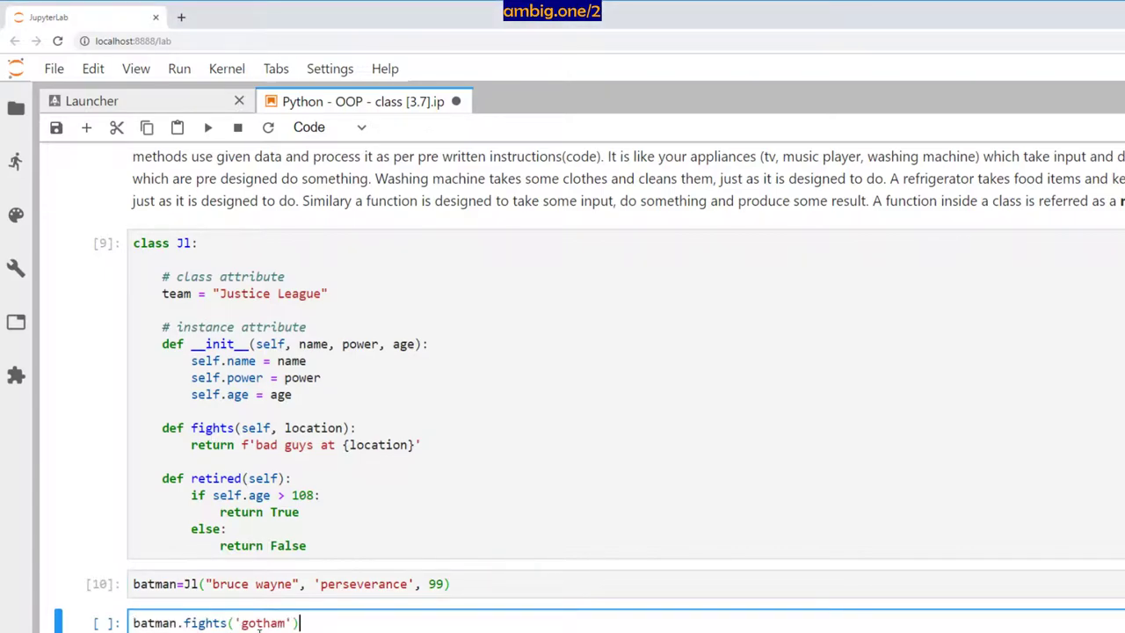
key(shift+enter)
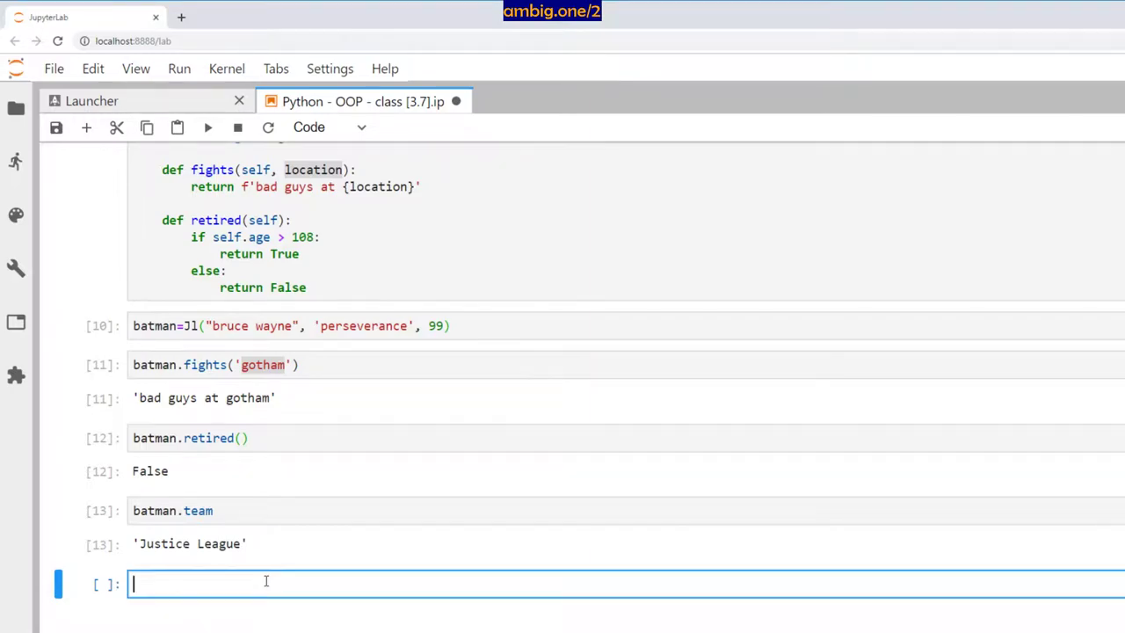
text(batman.team='secret league')
text(# udpated the class attribute for batman object. Will it change the blueprint? will it affect other objects?)
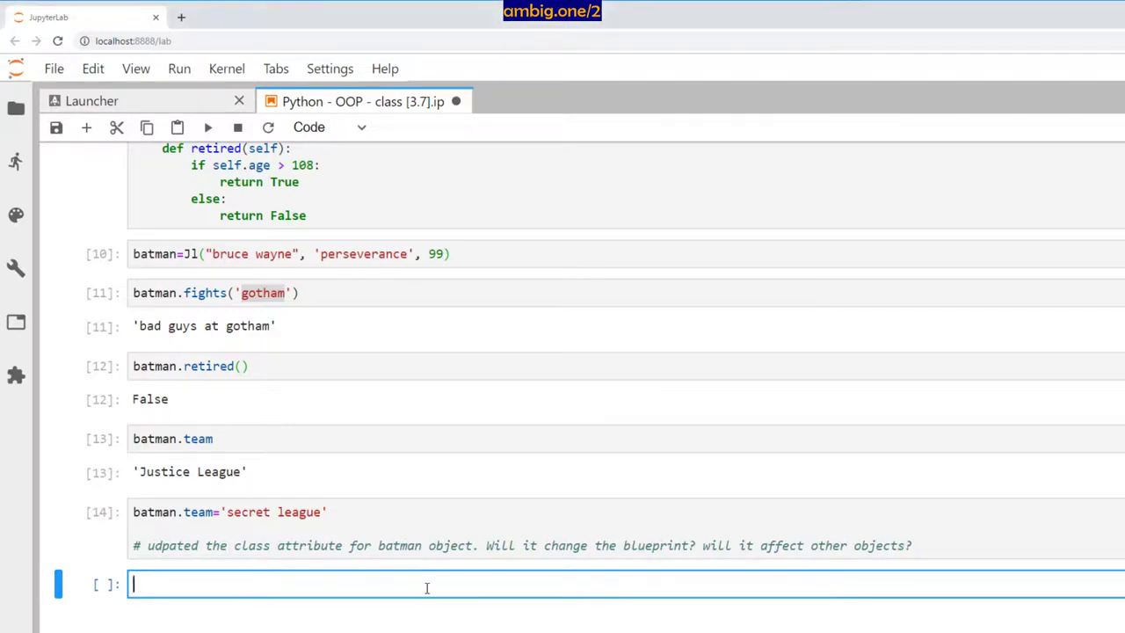
Run the batman.team='secret league' reassignment
key(shift+Enter)
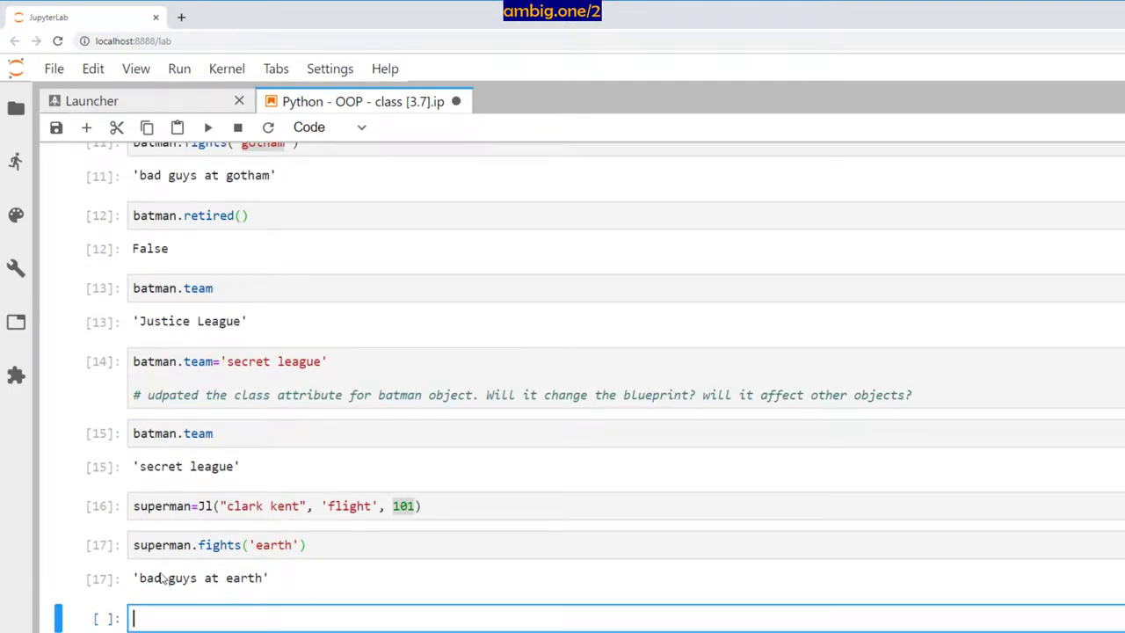
Run superman.retired(), which returns False
scroll(up, 3)
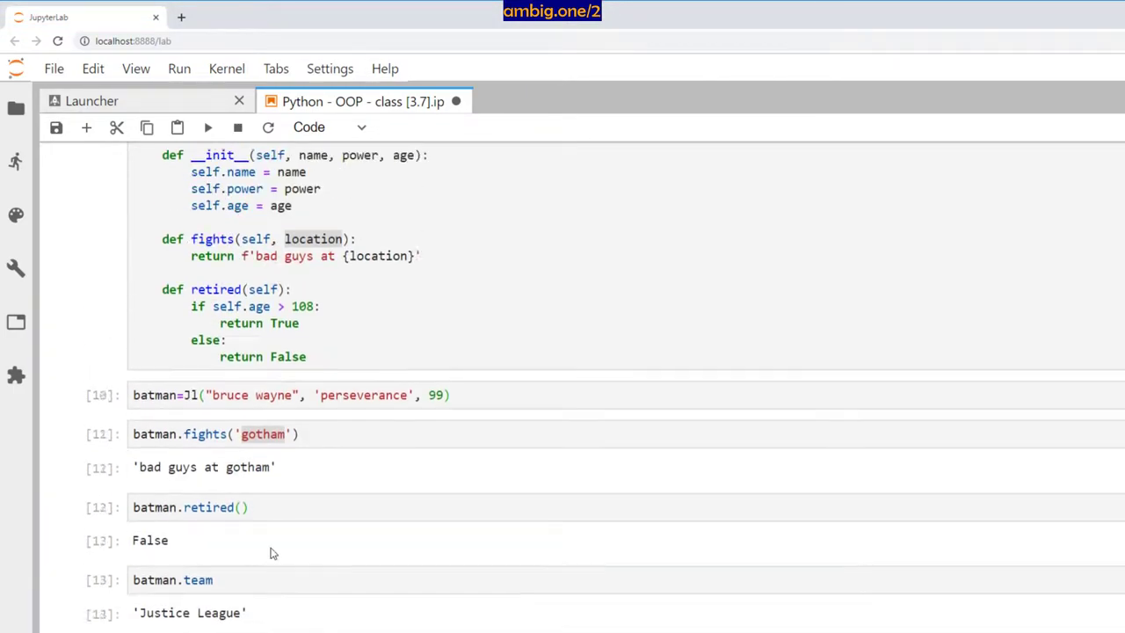
scroll(up, 3)
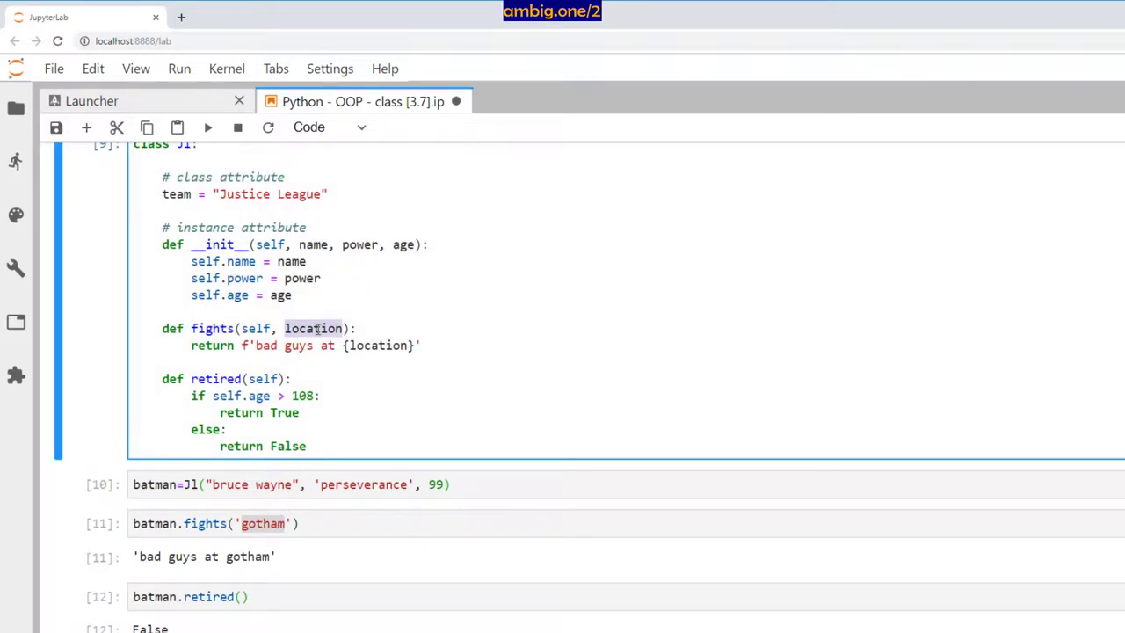
scroll(down, 3)
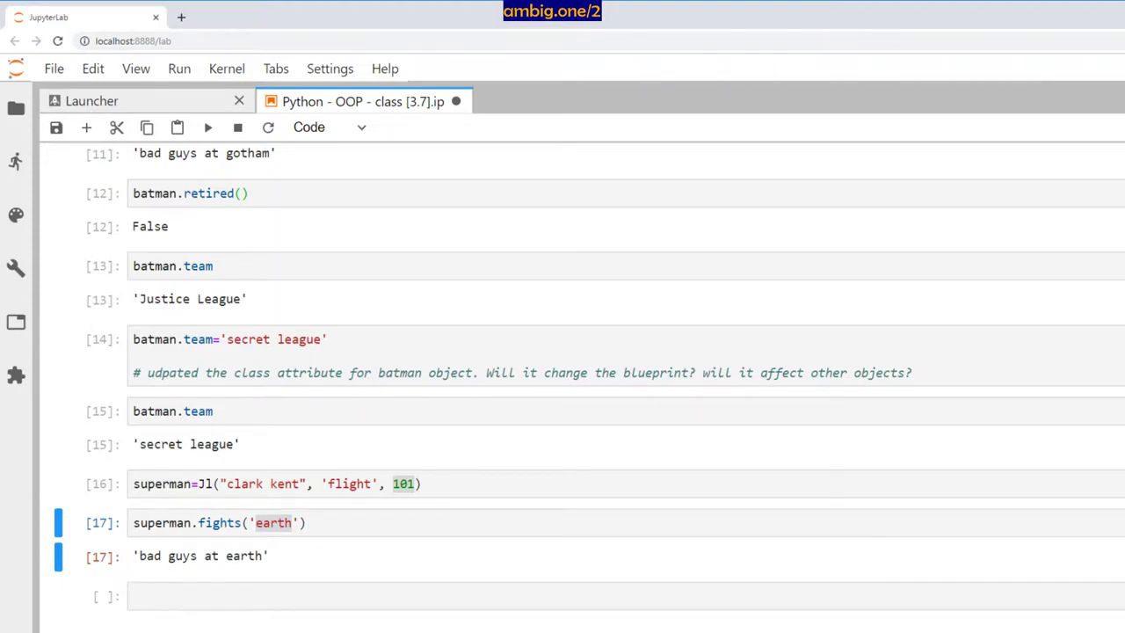
text(superman.retired())
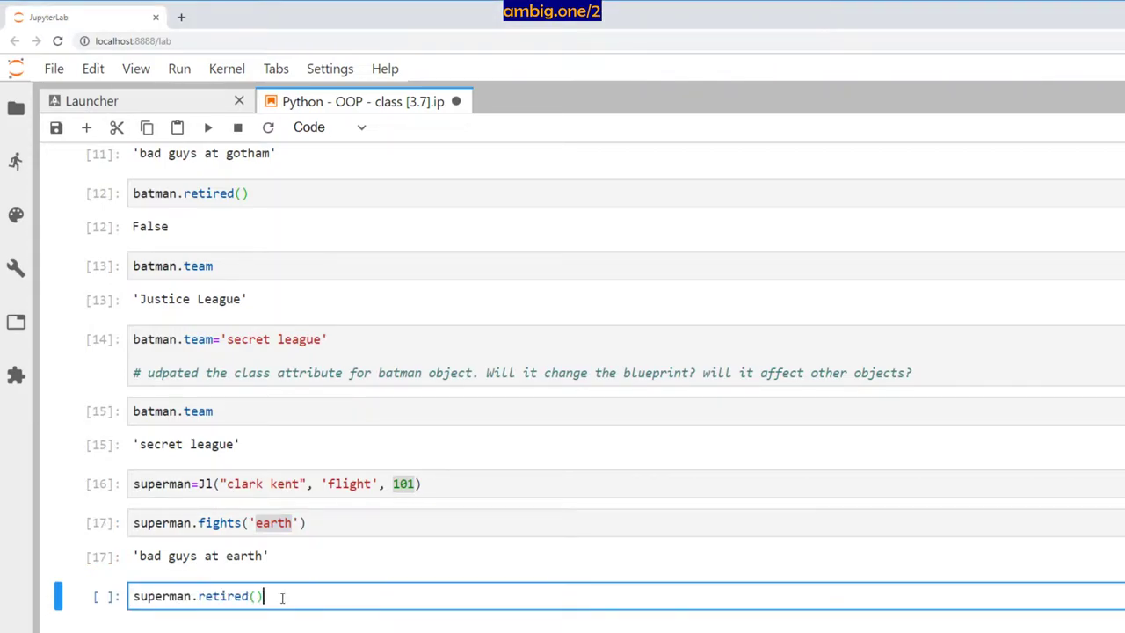
key(shift+enter)
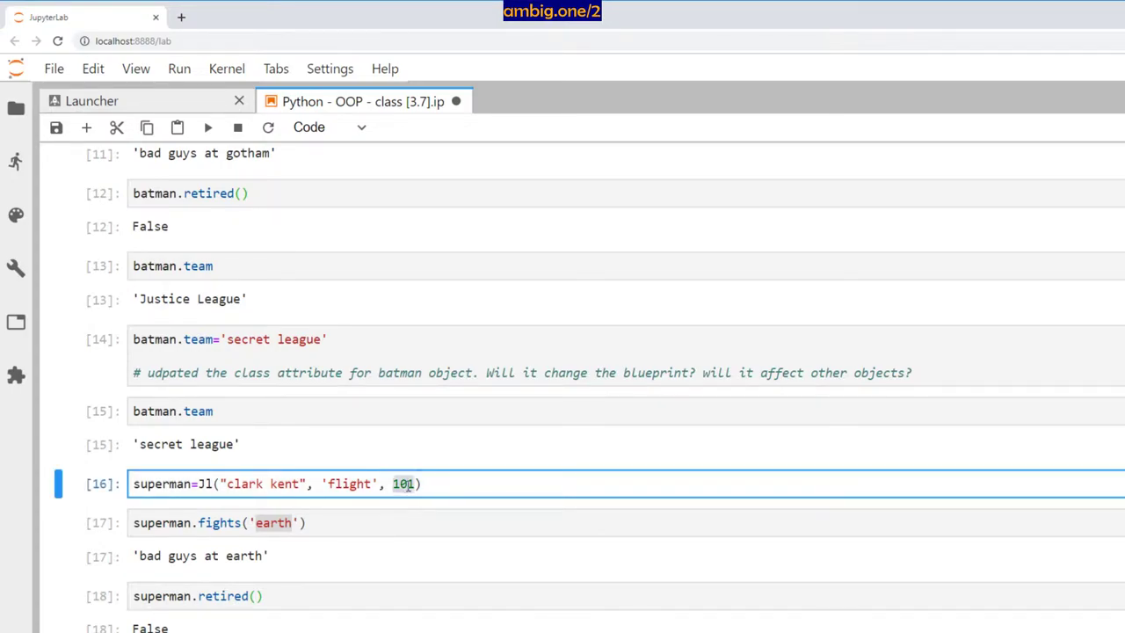
scroll(up, 3)
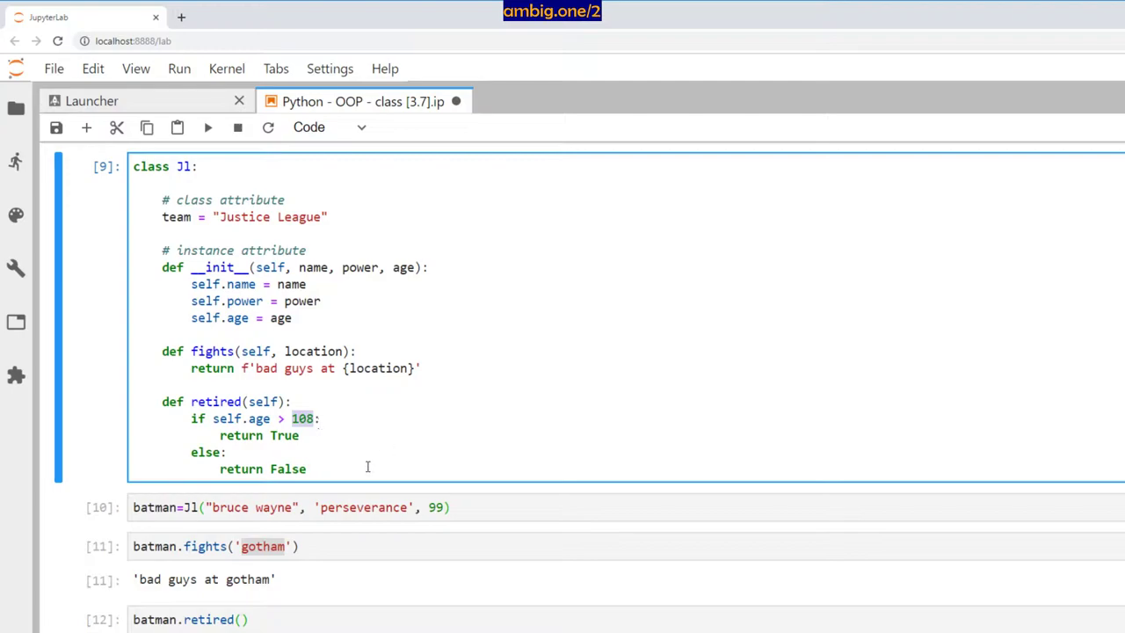
scroll(down, 3)
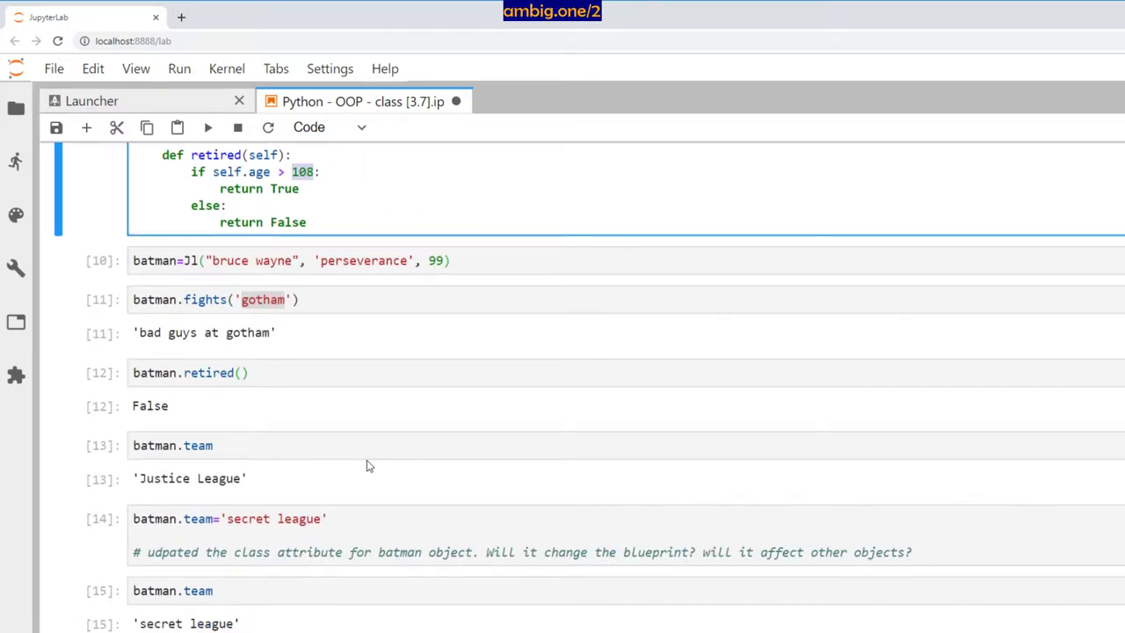
scroll(down, 3)
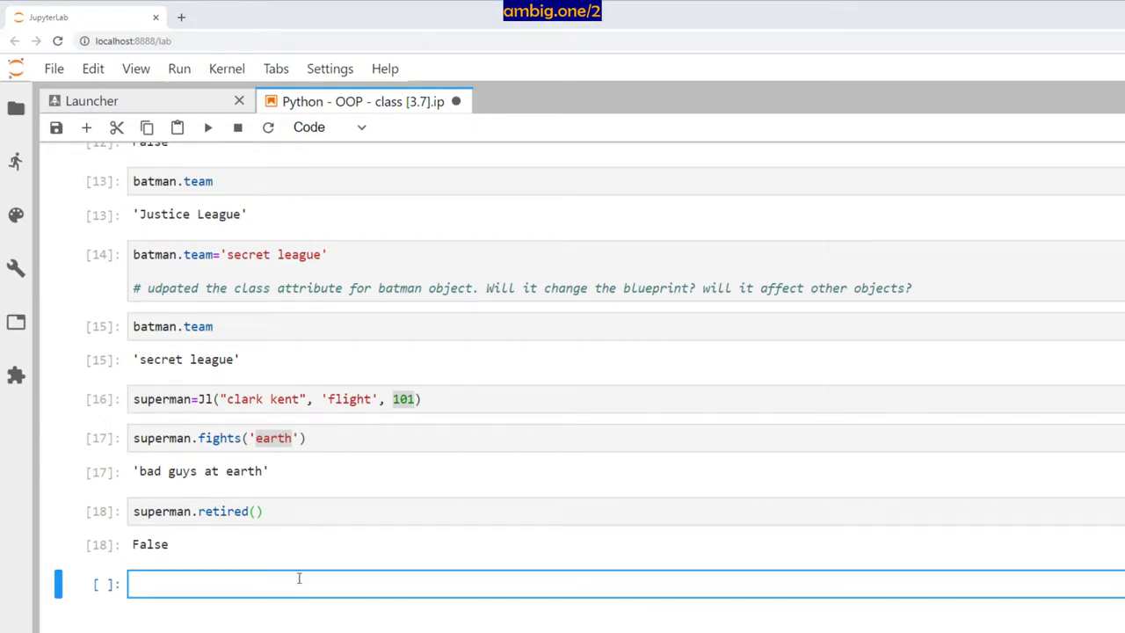
Run superman.team to get 'Justice League', then revisit batman's team cells and the Jl class
key(shift+enter)
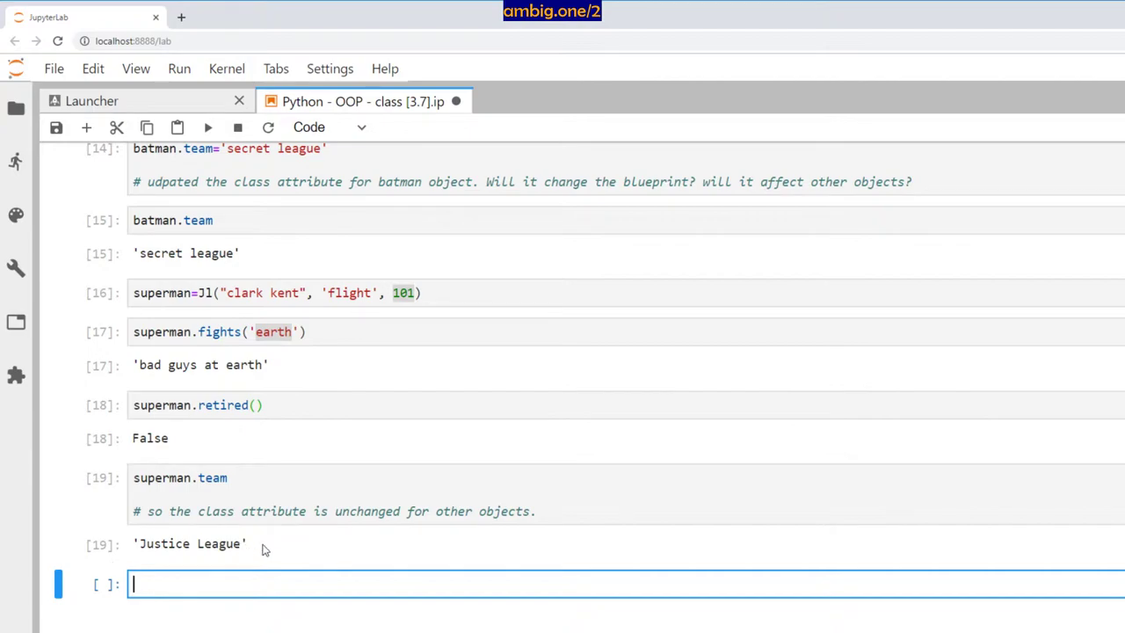
scroll(up, 3)
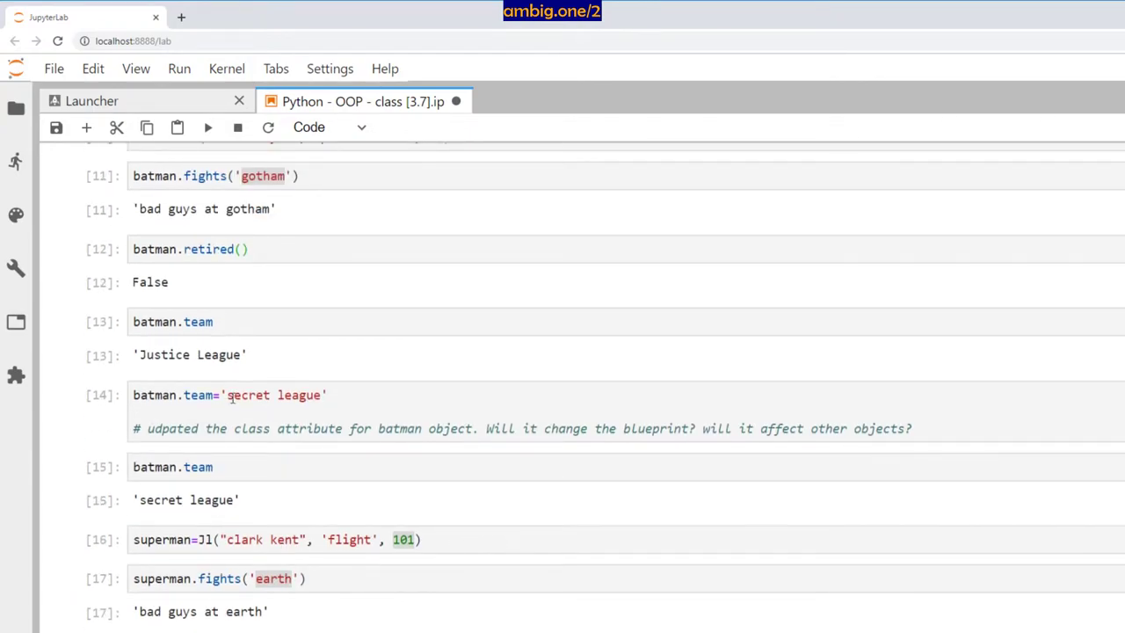
click(176, 321)
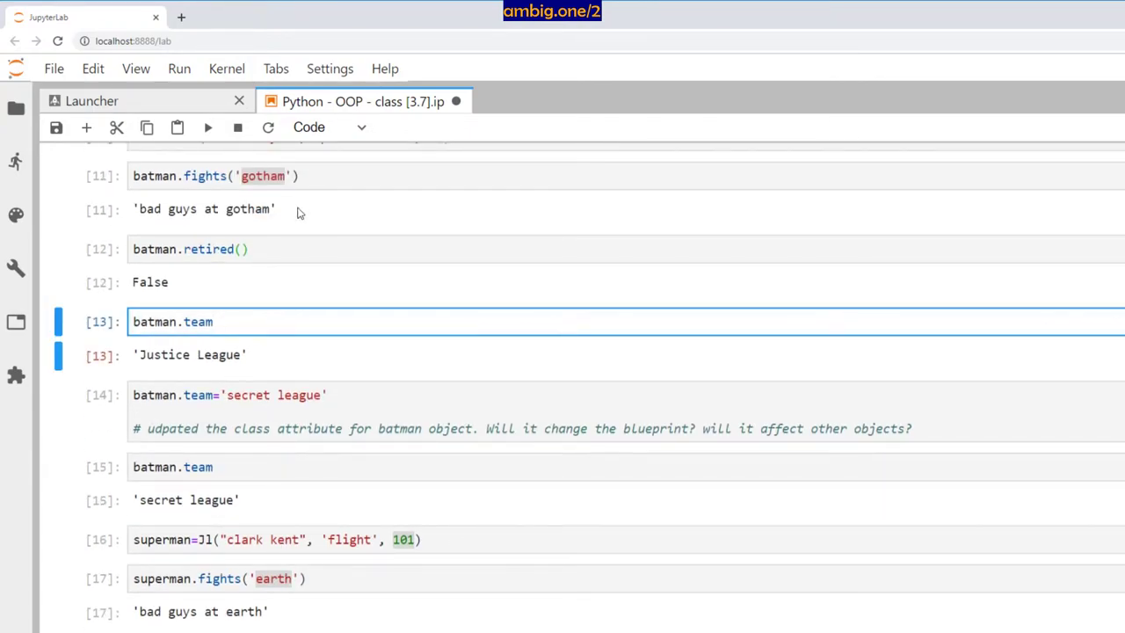
click(175, 248)
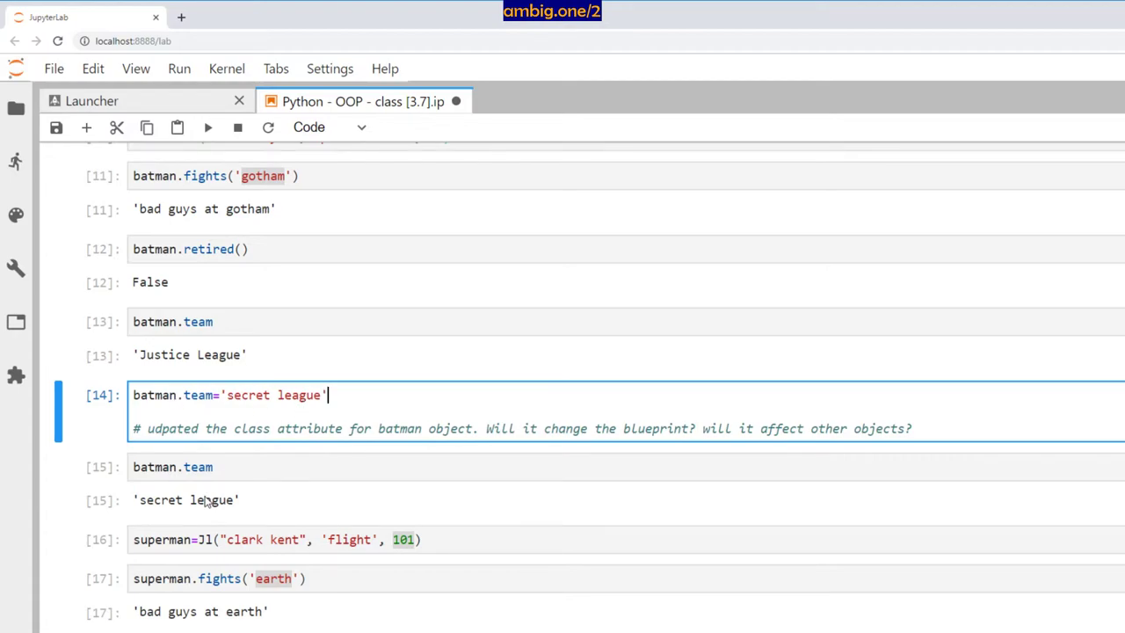
click(175, 467)
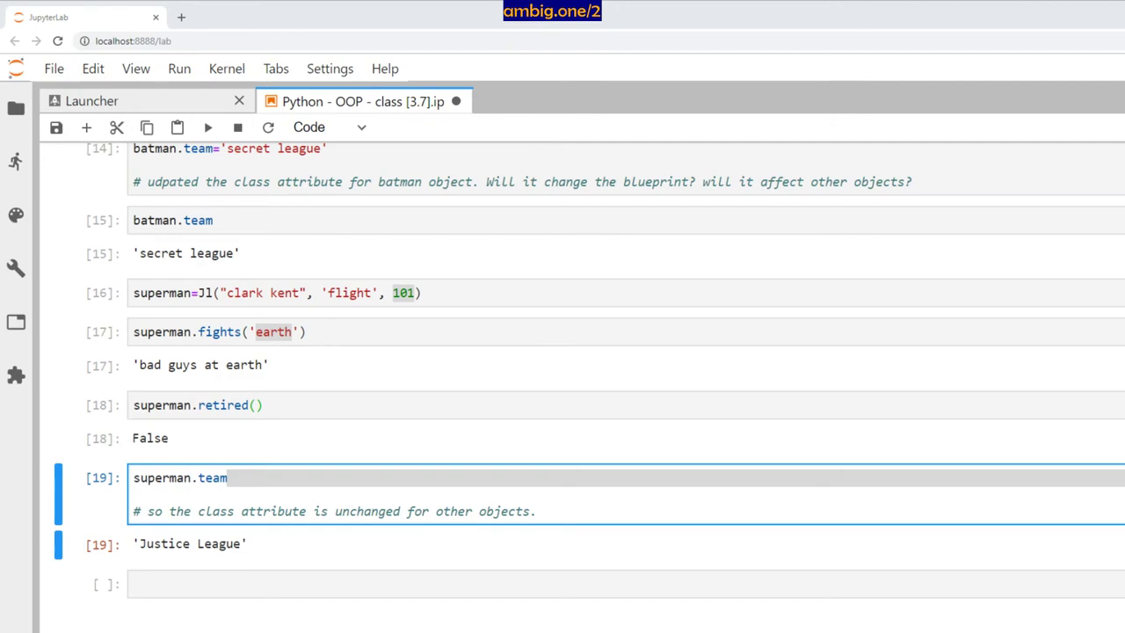
scroll(up, 3)
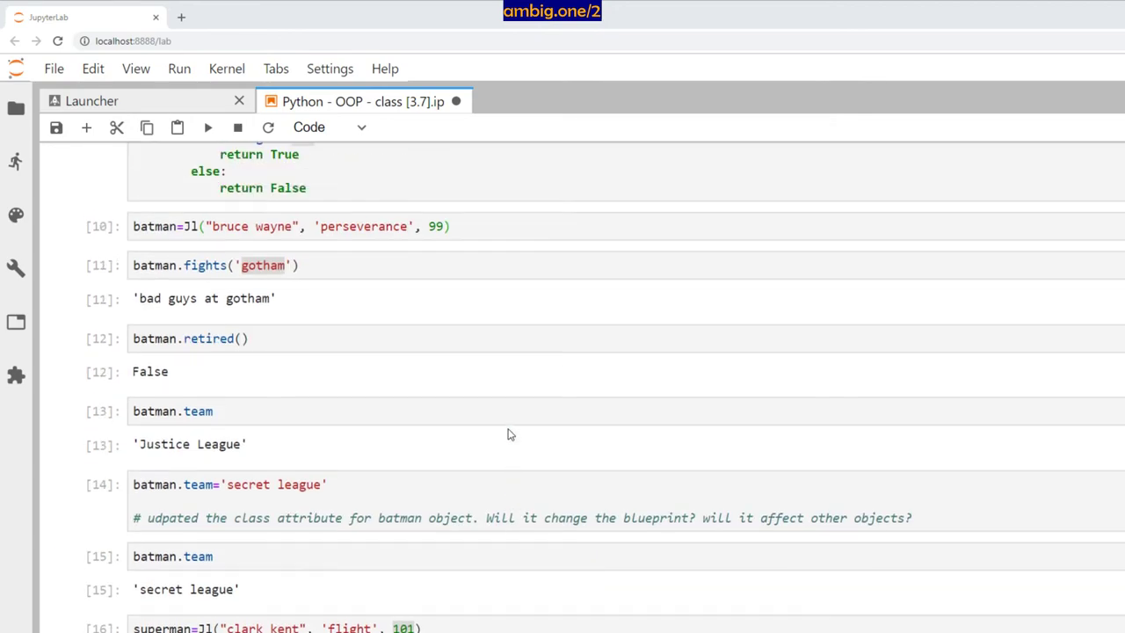
scroll(up, 3)
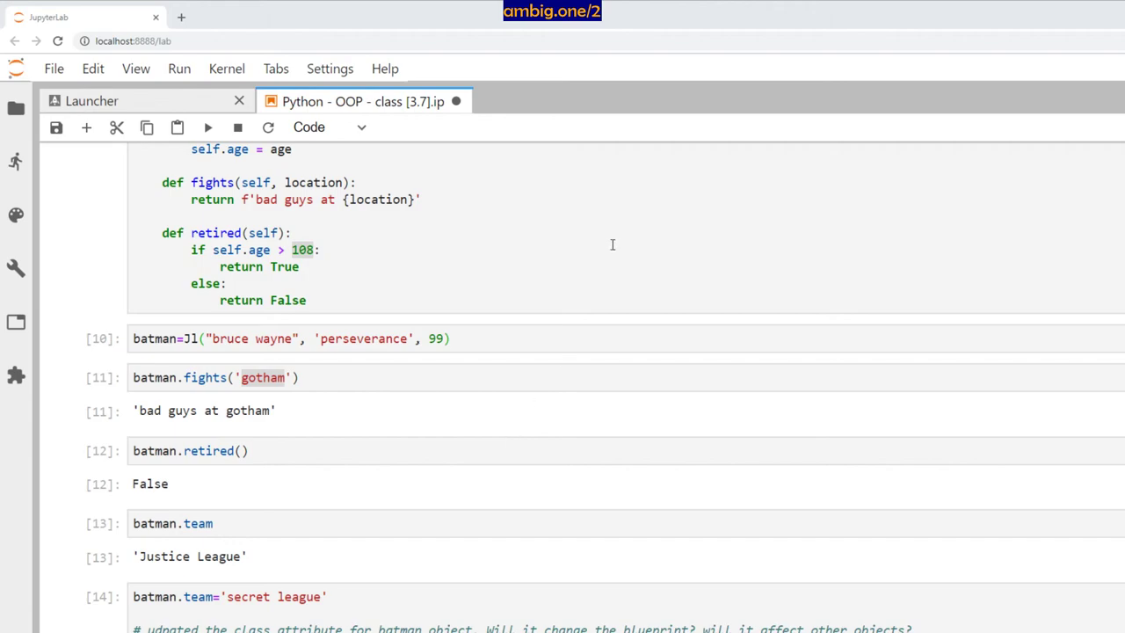
click(685, 281)
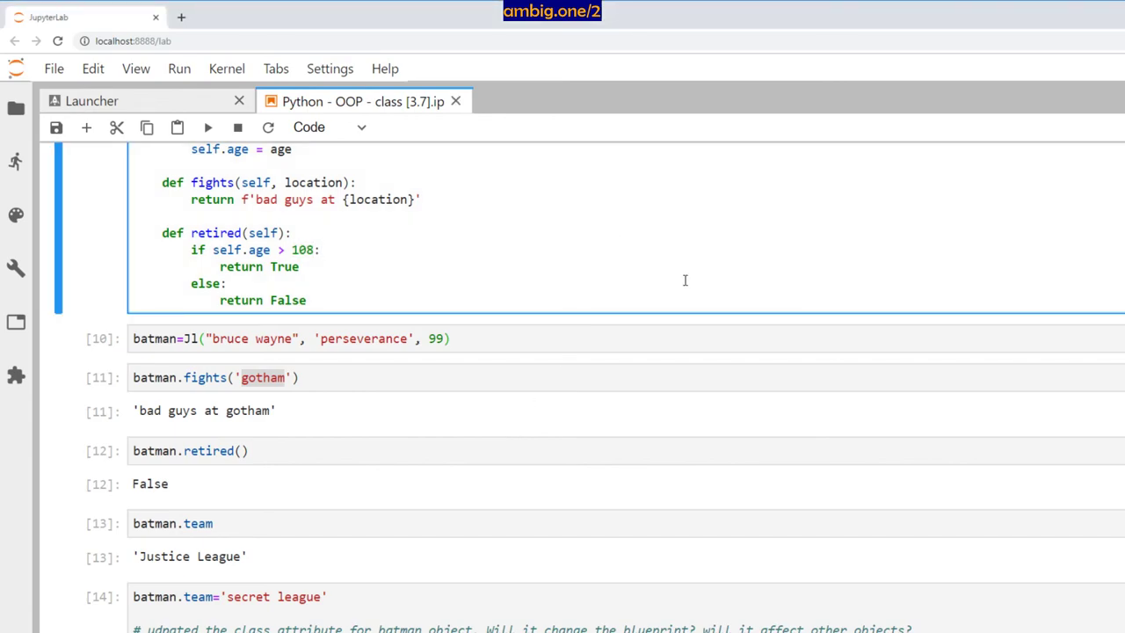
mouse_move(762, 294)
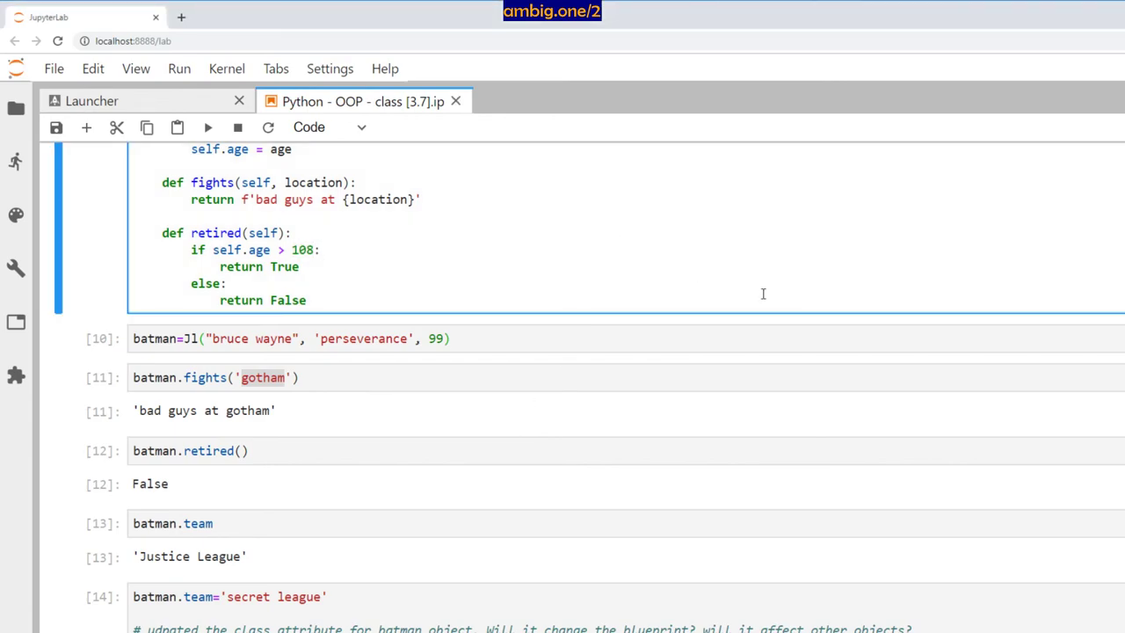
mouse_move(761, 294)
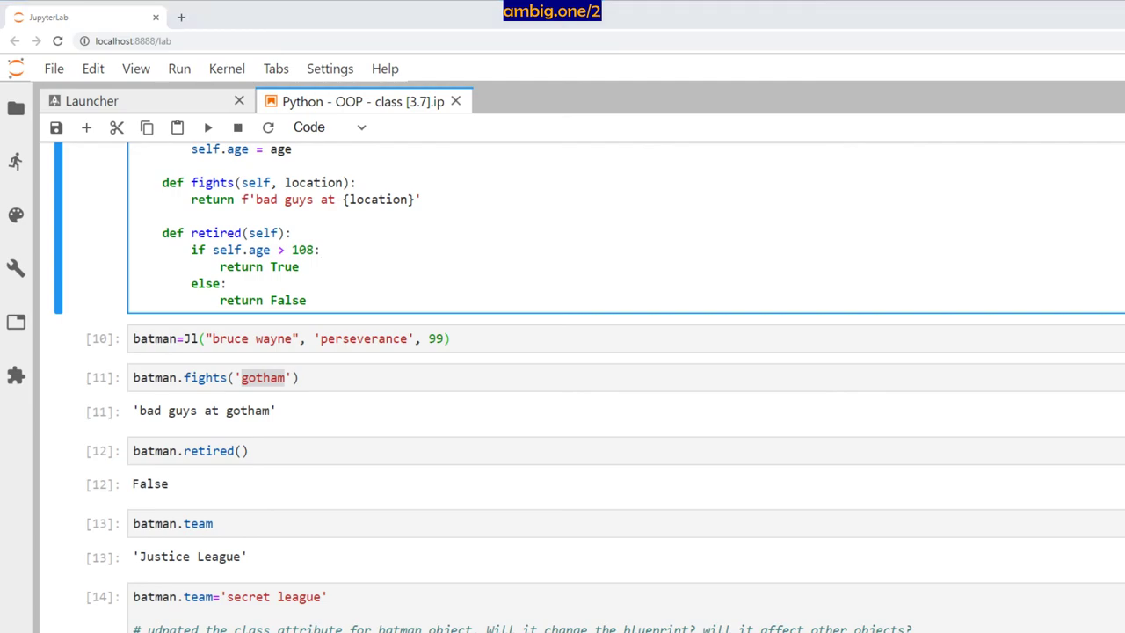